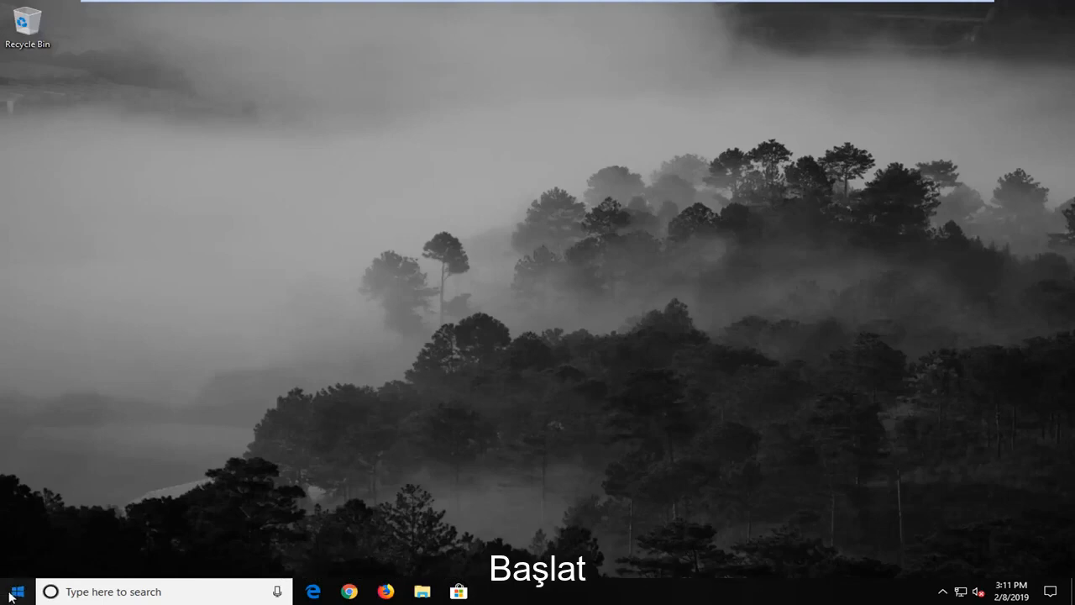
- Search the Start menu for regedit and run Registry Editor as administrator
left_click(16, 591)
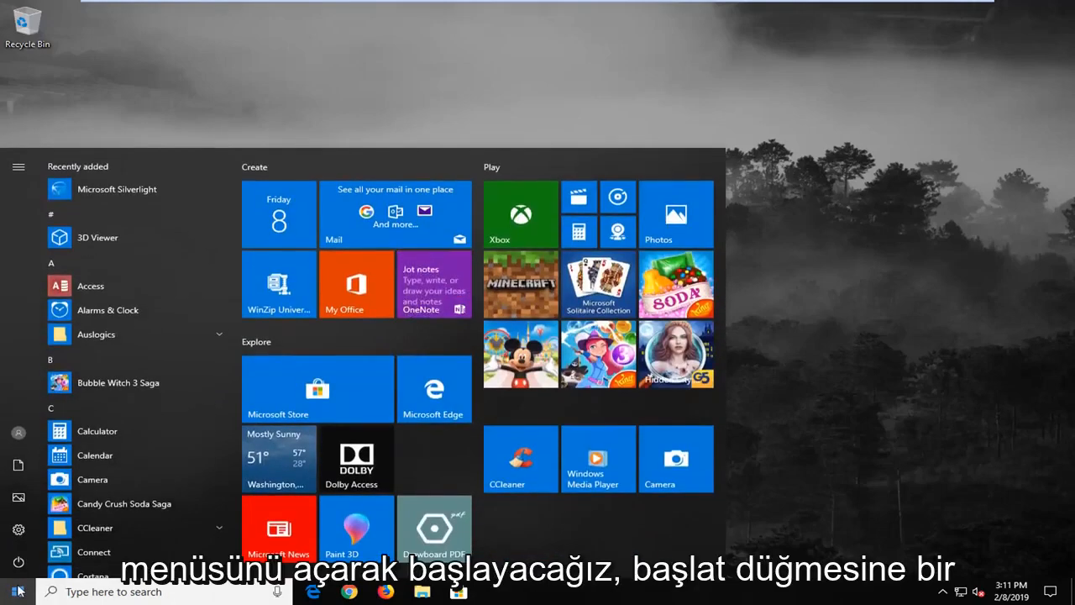
type("regedit")
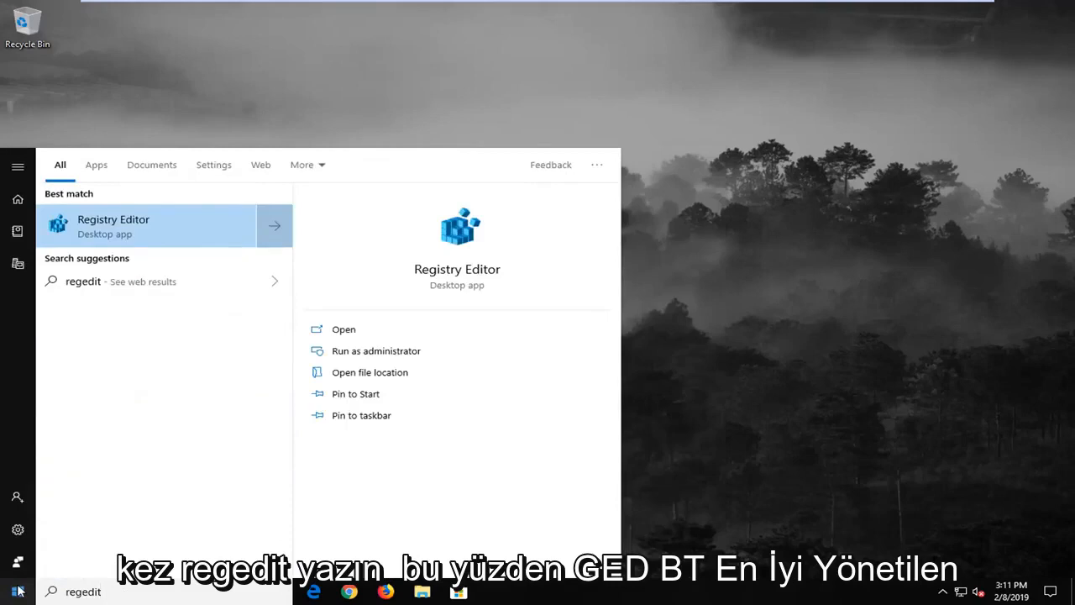
mouse_move(191, 300)
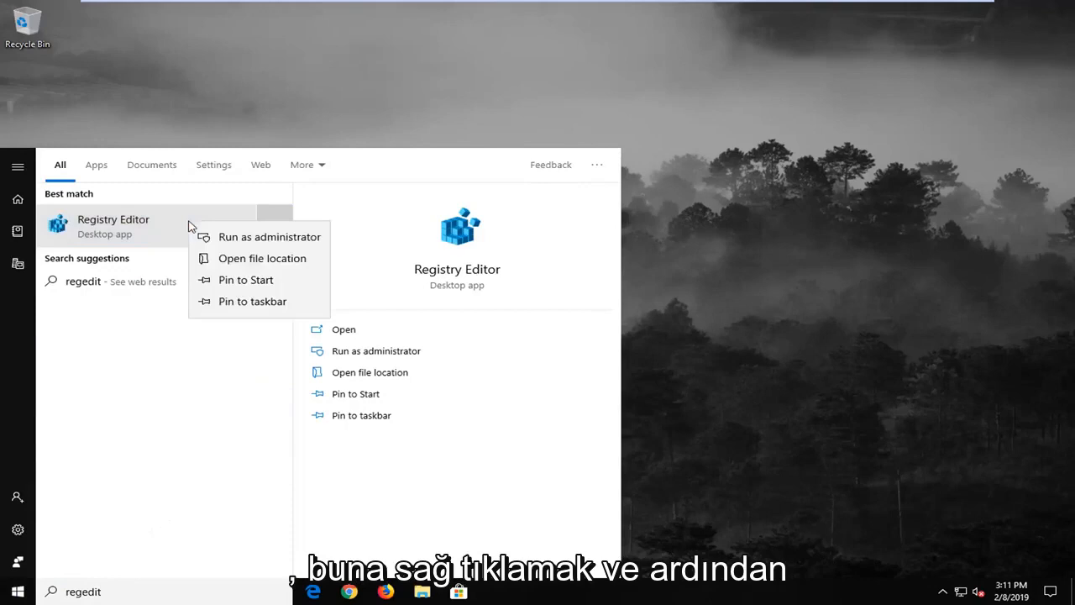
left_click(269, 236)
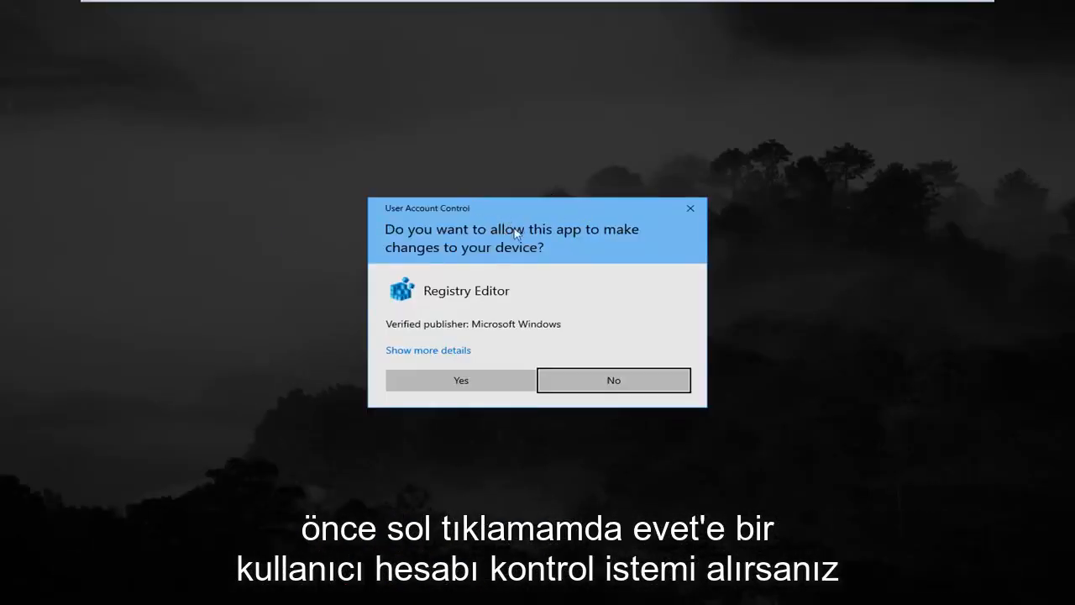
- Approve the User Account Control prompt to open Registry Editor
left_click(461, 380)
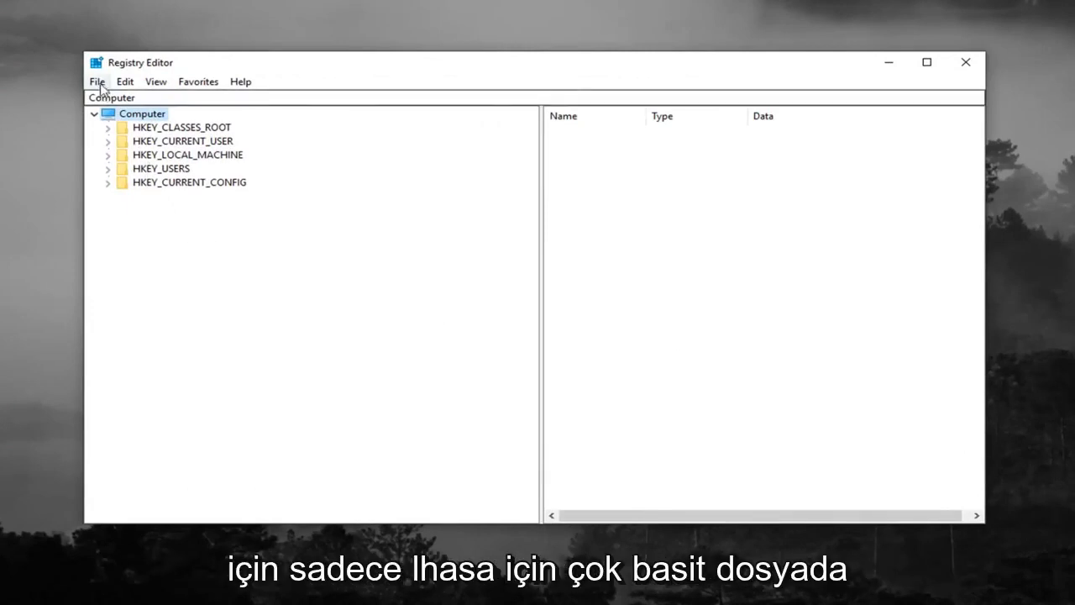
- View the Export Registry File dialog, cancel it, then bring up File > Import
left_click(96, 82)
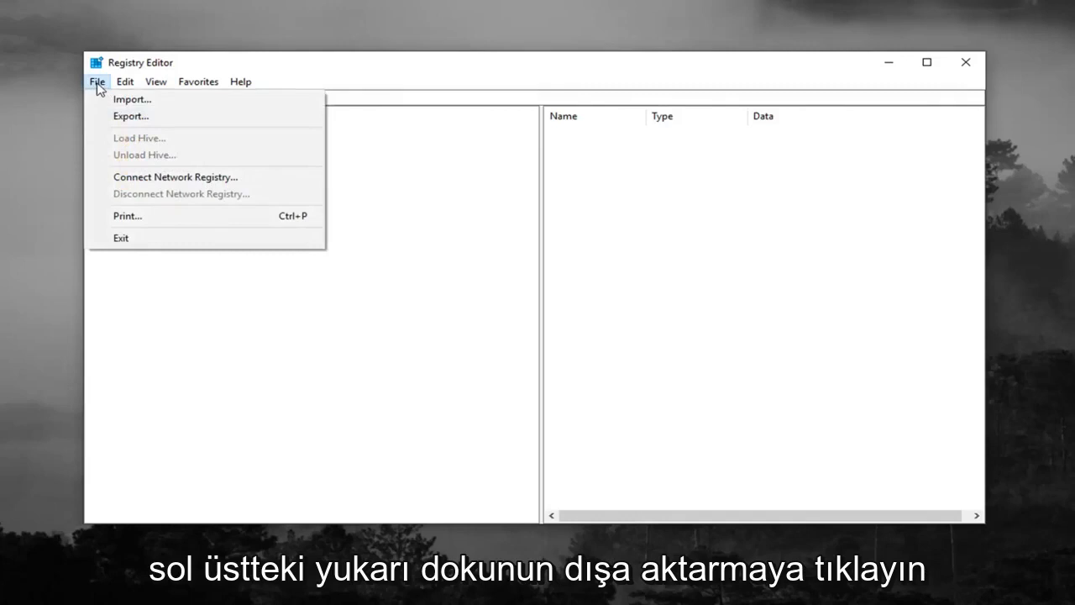
left_click(130, 116)
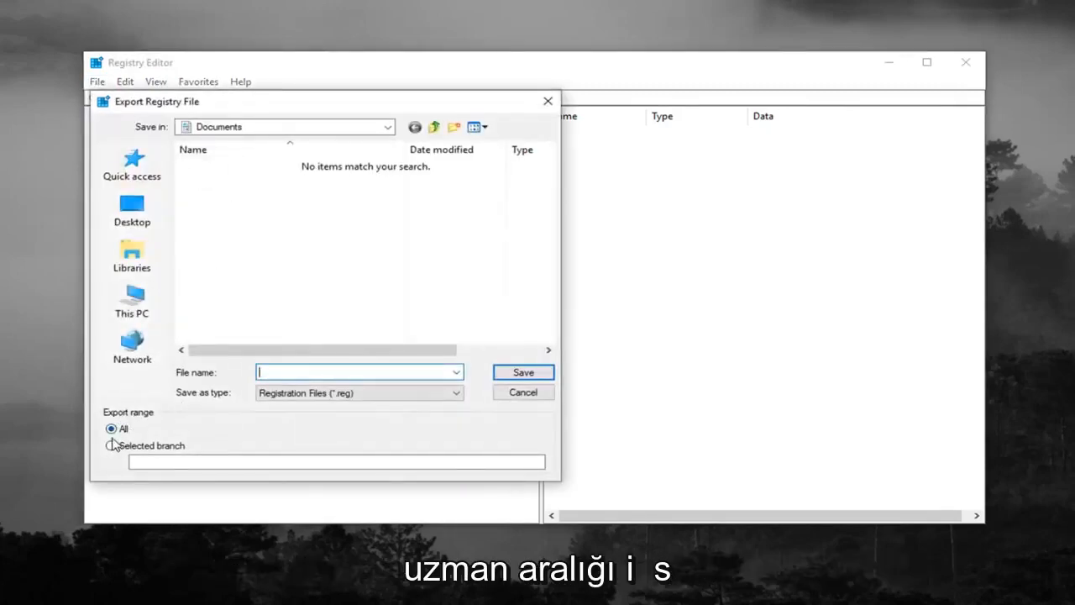
mouse_move(312, 388)
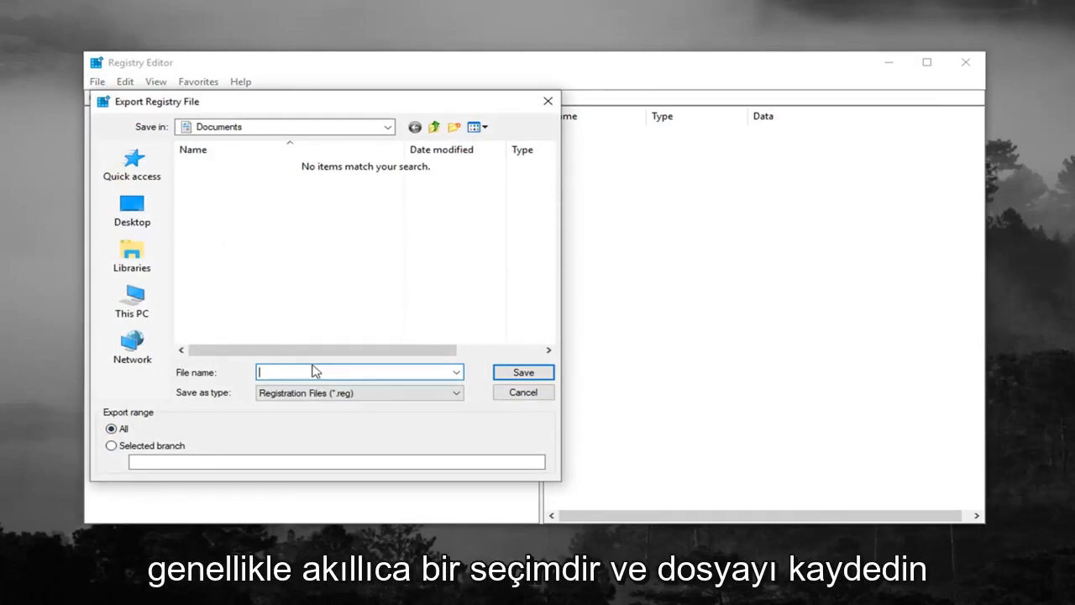
mouse_move(120, 134)
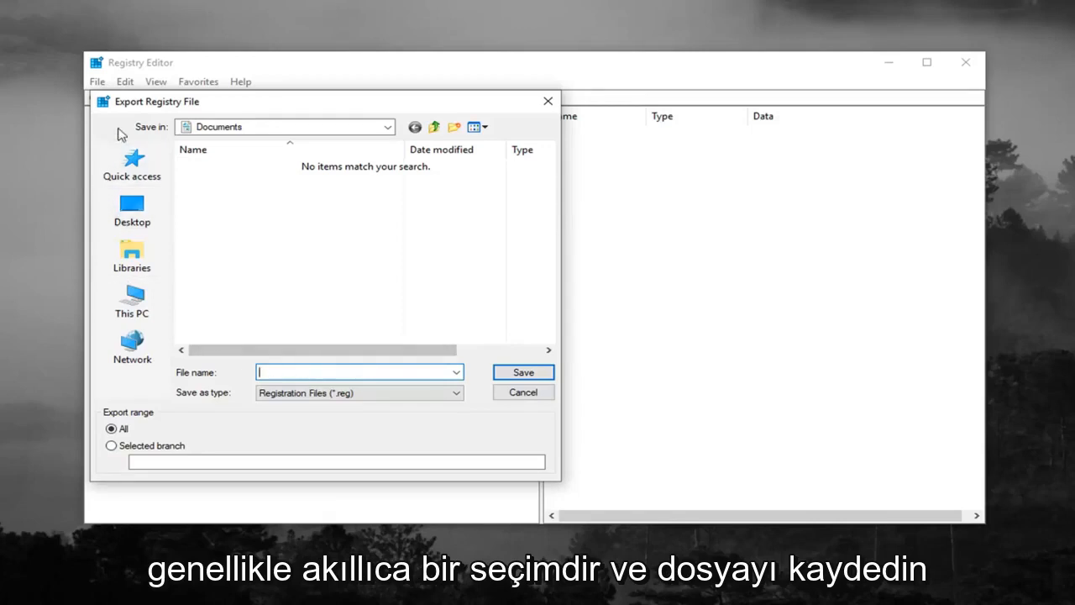
mouse_move(464, 293)
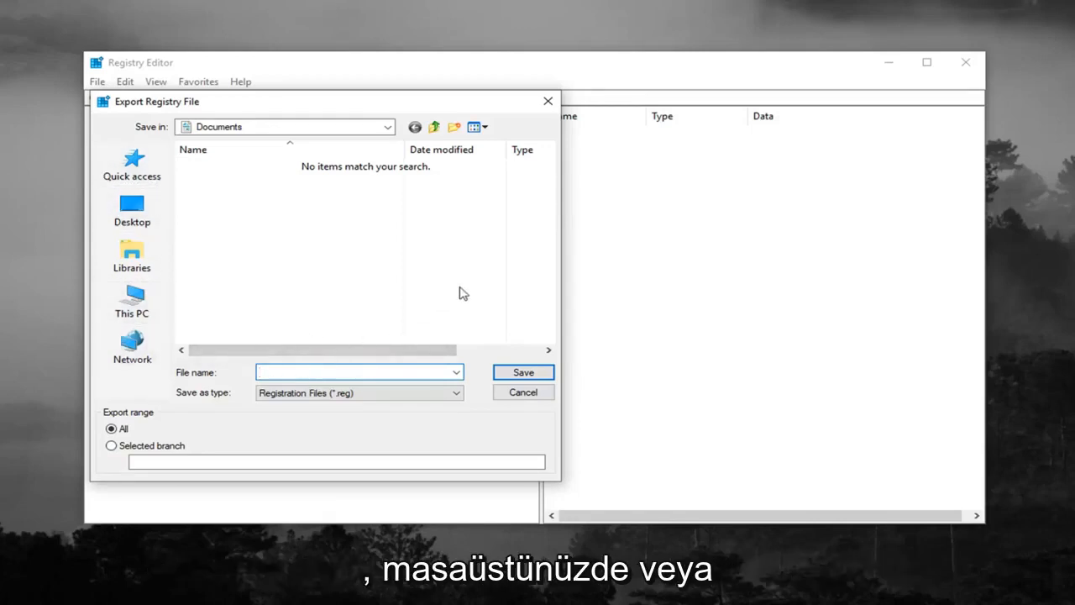
mouse_move(379, 297)
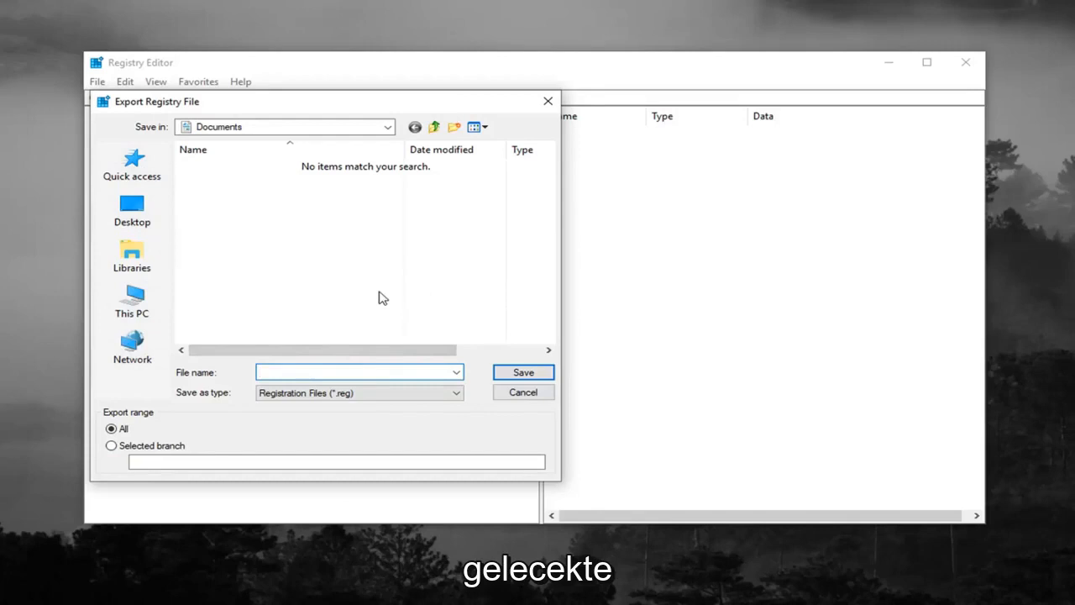
left_click(523, 392)
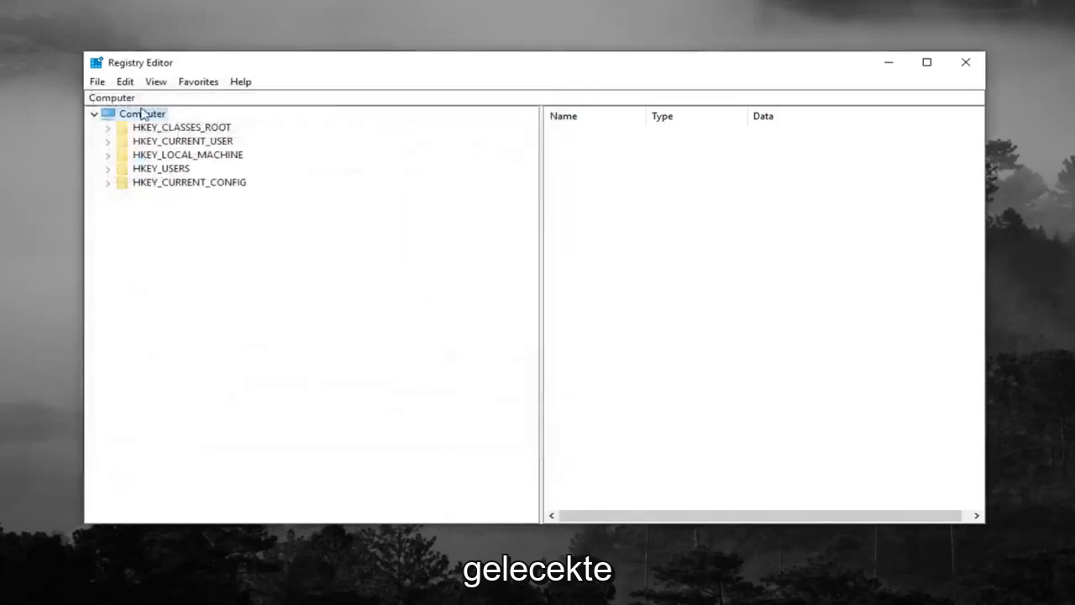
left_click(96, 81)
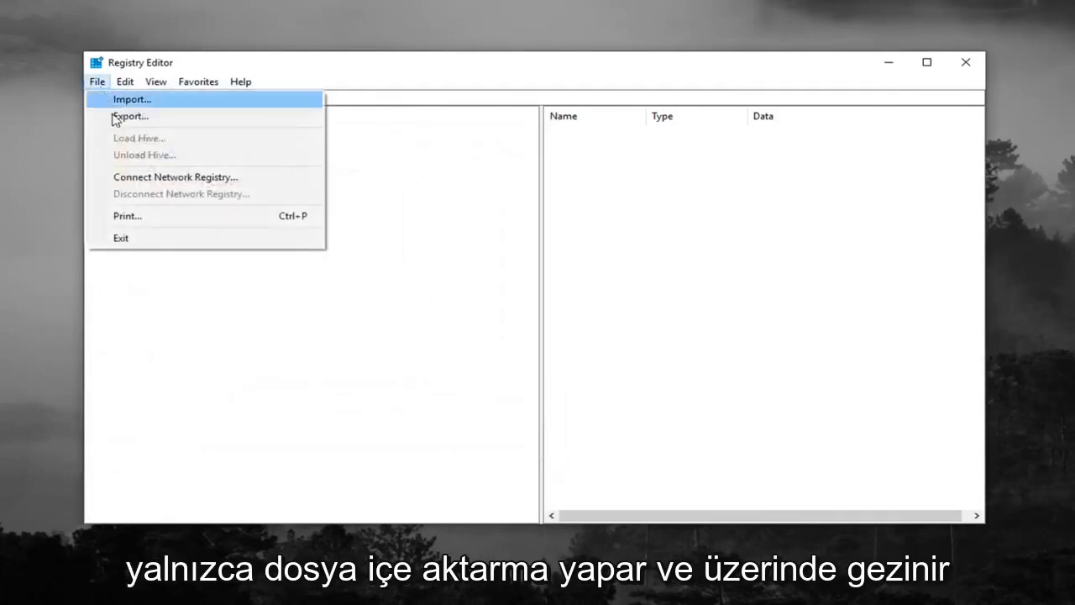
left_click(131, 99)
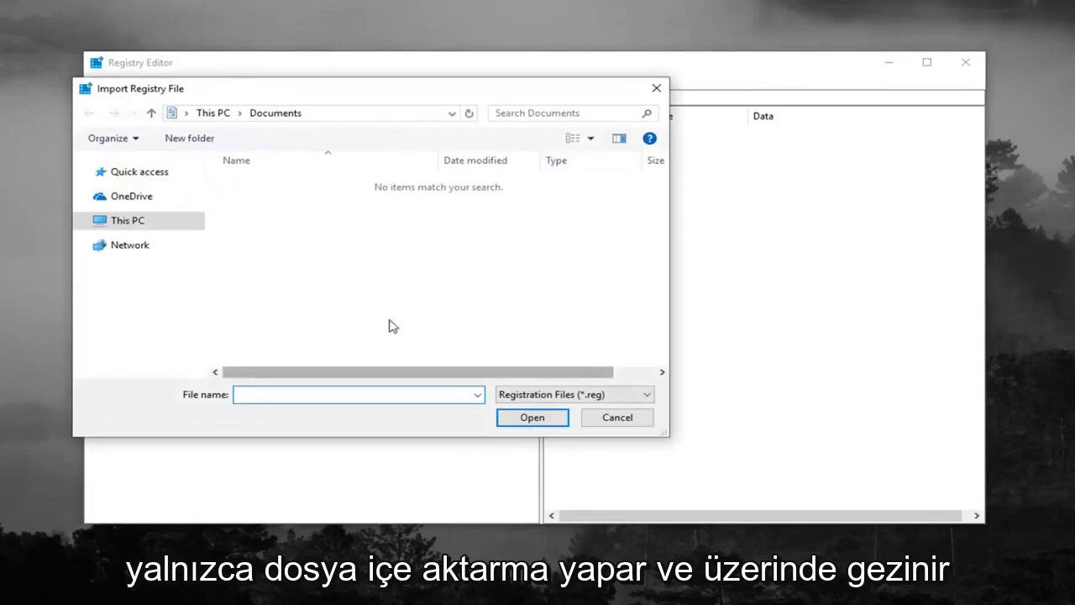
mouse_move(616, 417)
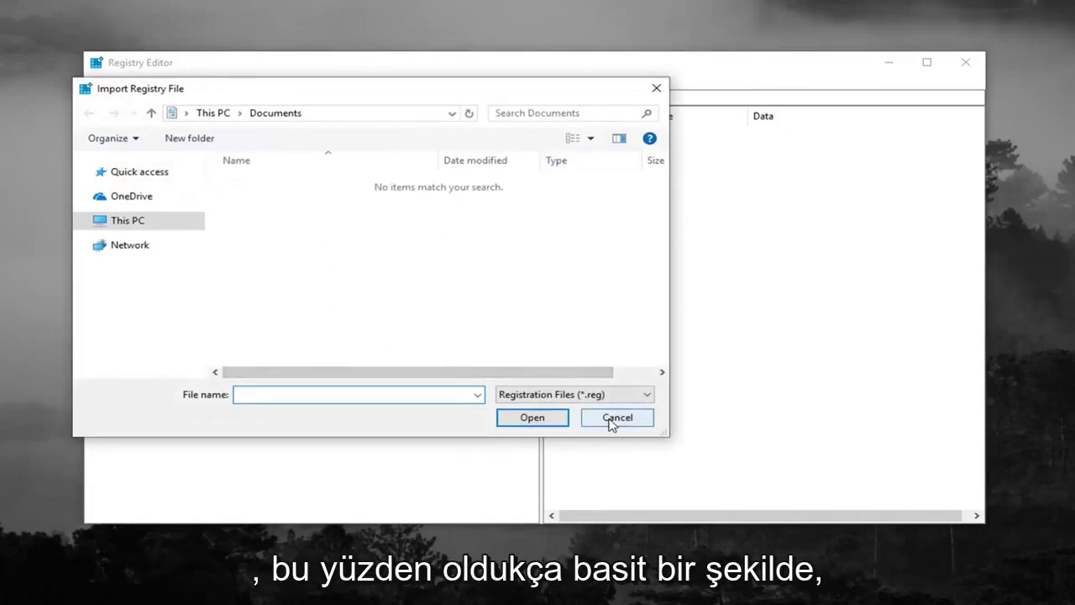
- Cancel import and expand HKEY_LOCAL_MACHINE\SYSTEM\CurrentControlSet in the tree
left_click(616, 417)
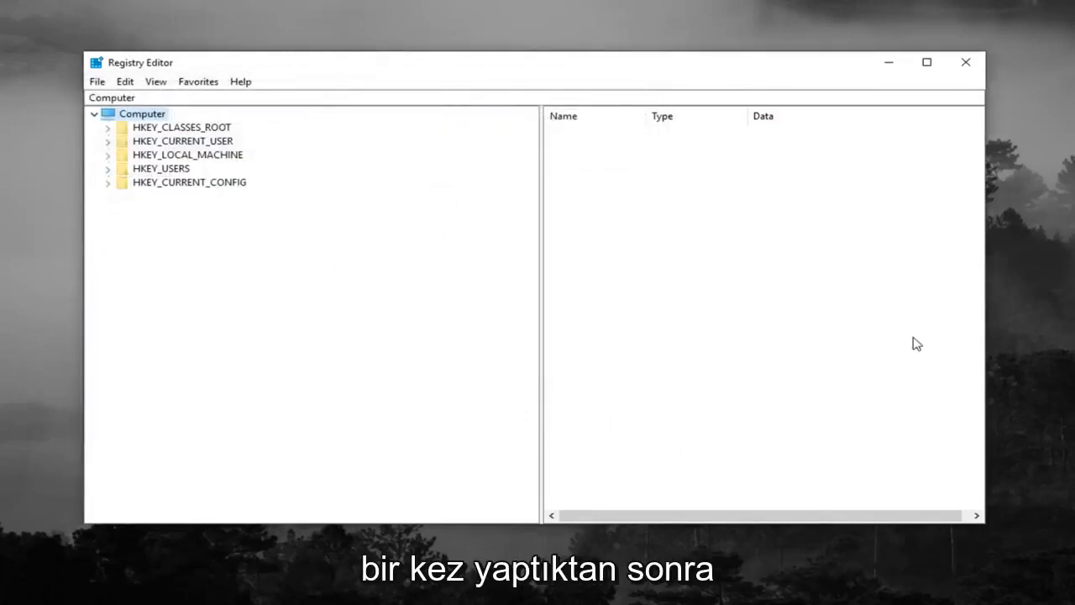
mouse_move(542, 206)
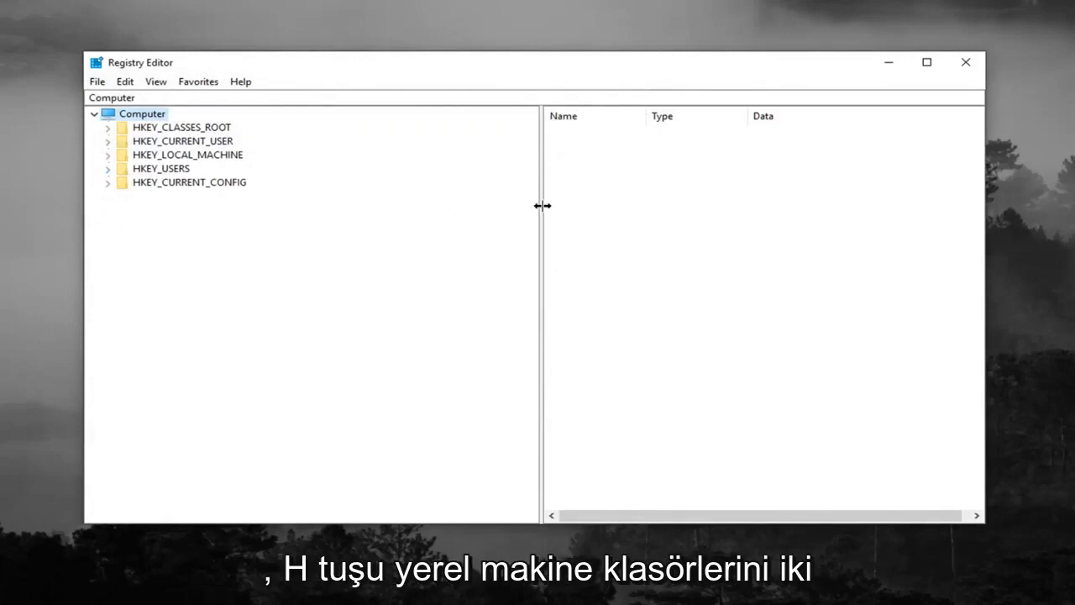
left_click(187, 155)
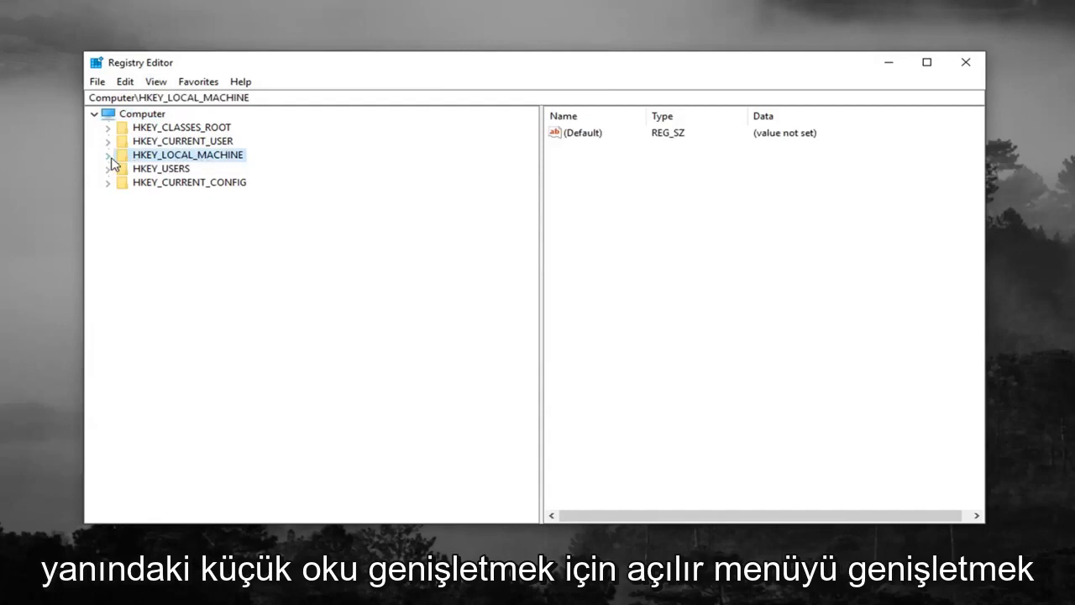
left_click(109, 155)
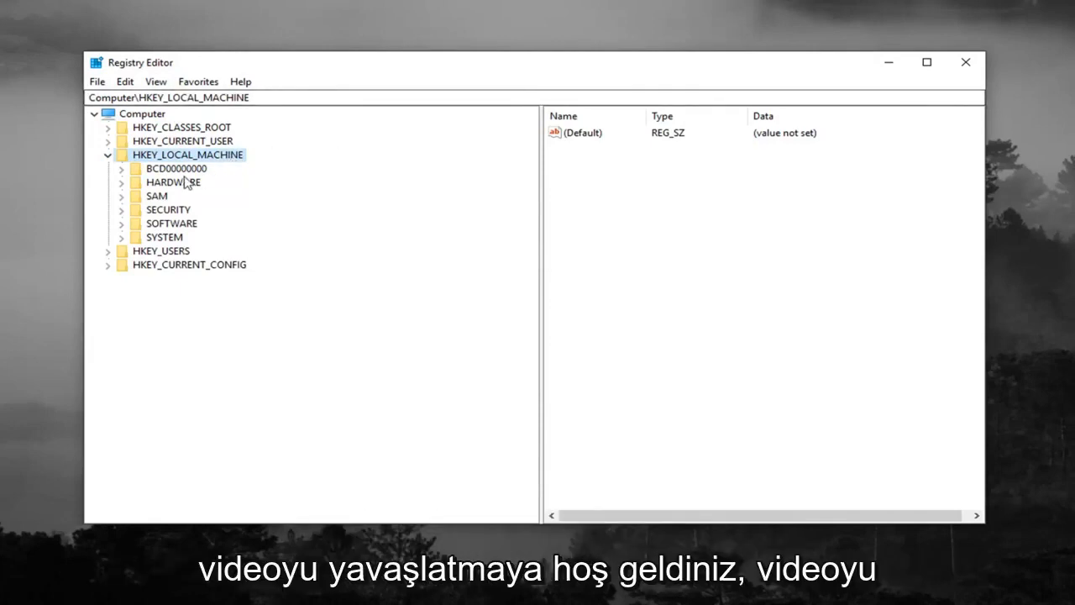
mouse_move(192, 151)
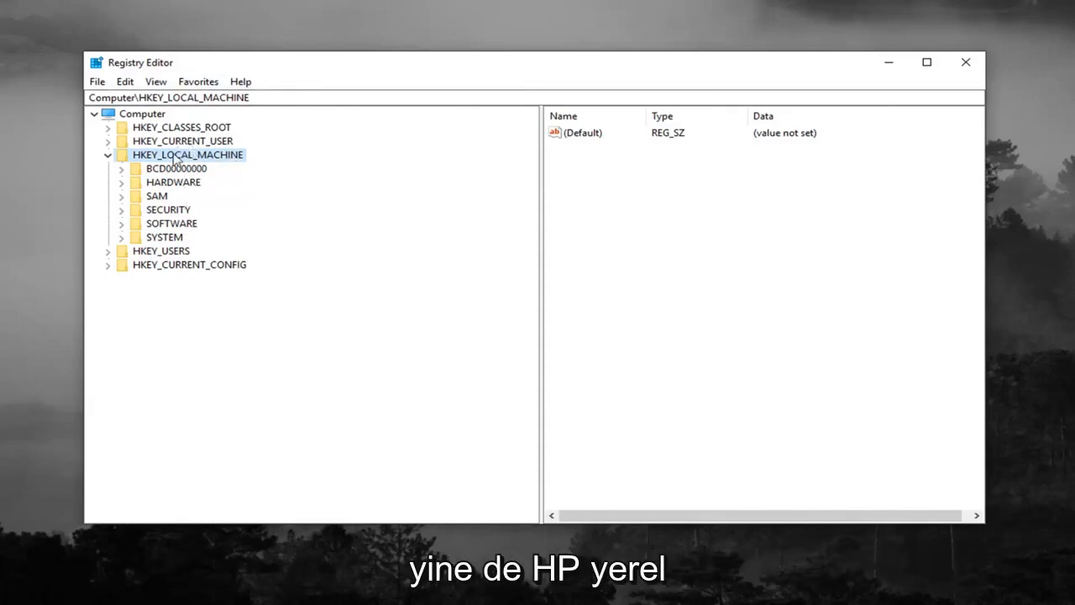
mouse_move(183, 183)
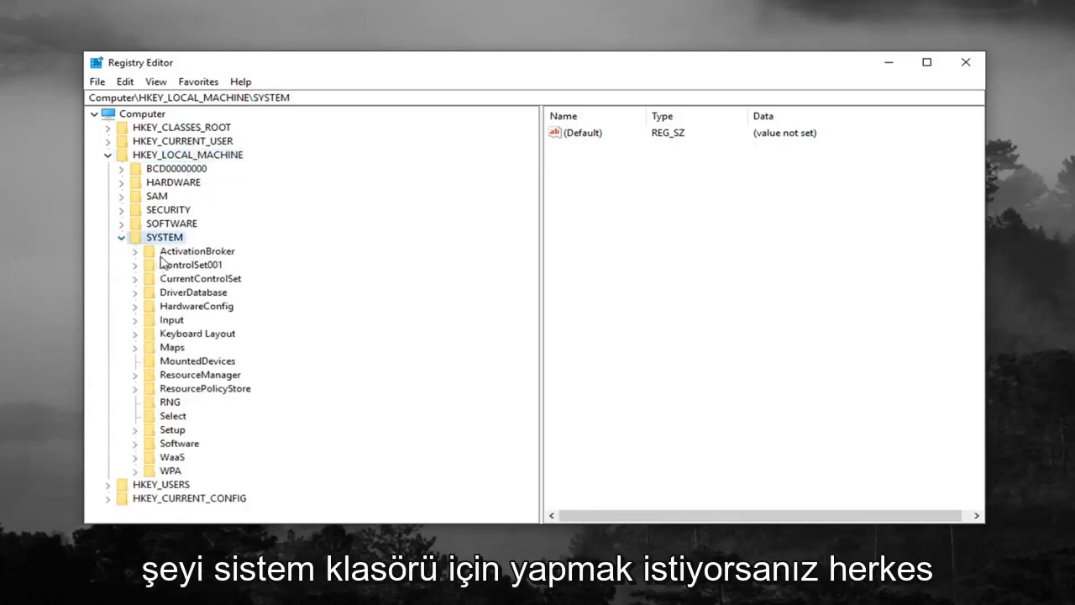
left_click(200, 278)
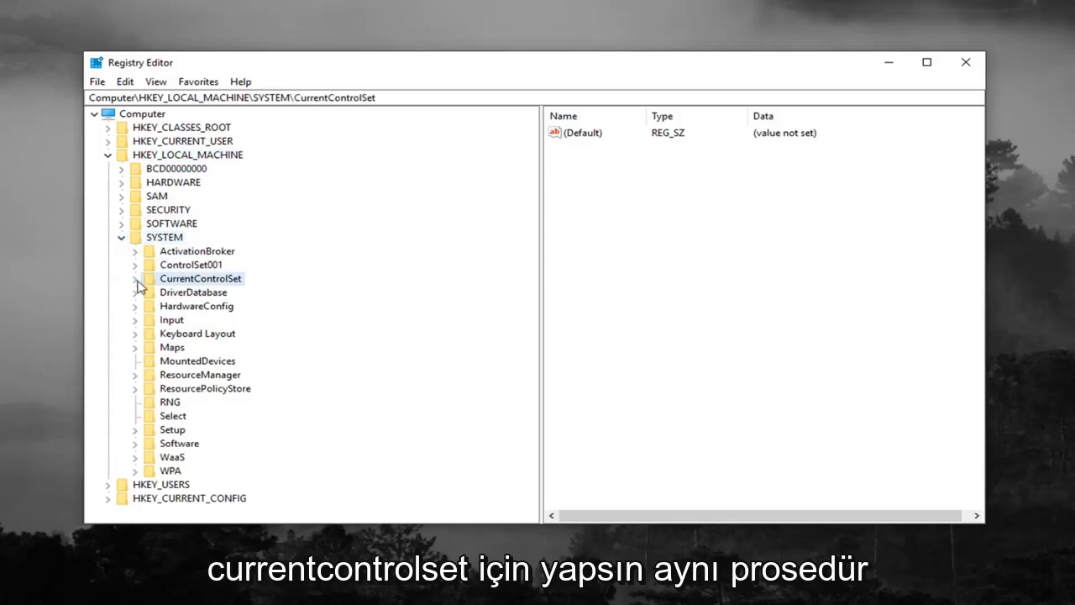
left_click(135, 278)
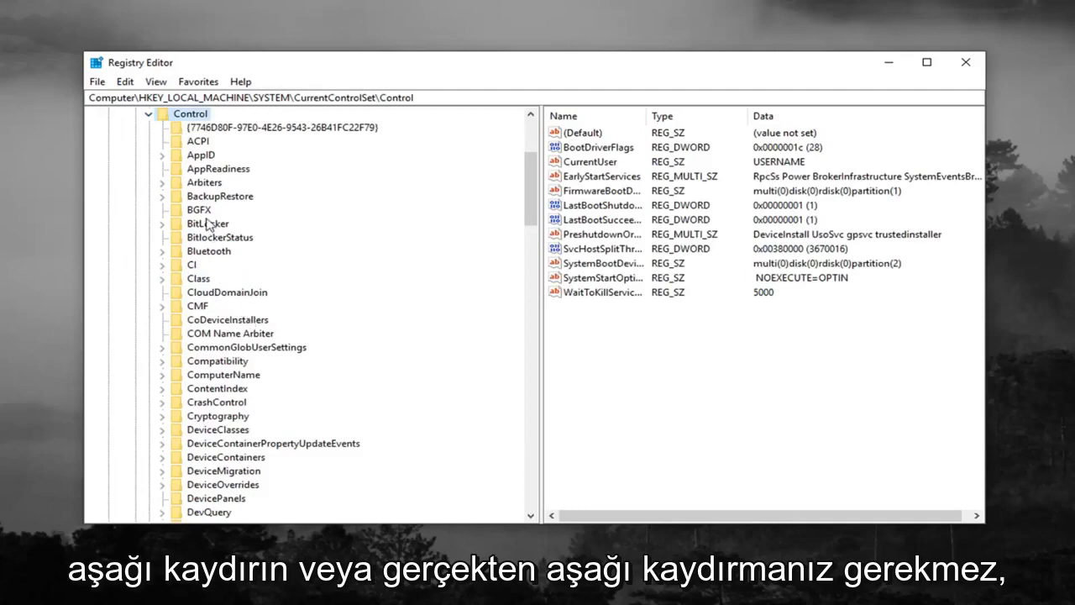
left_click(199, 278)
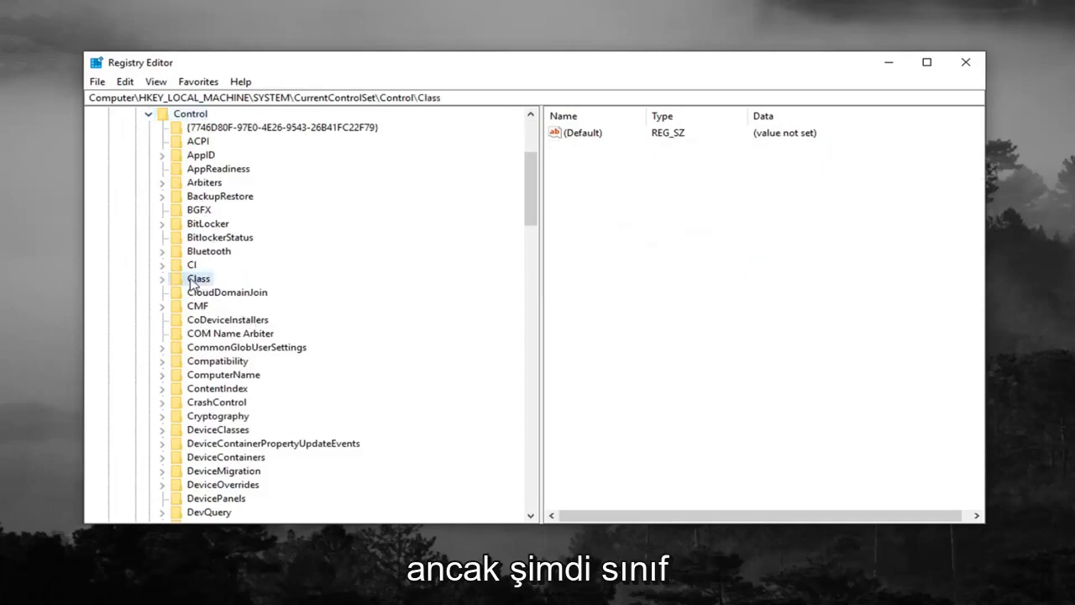
left_click(161, 278)
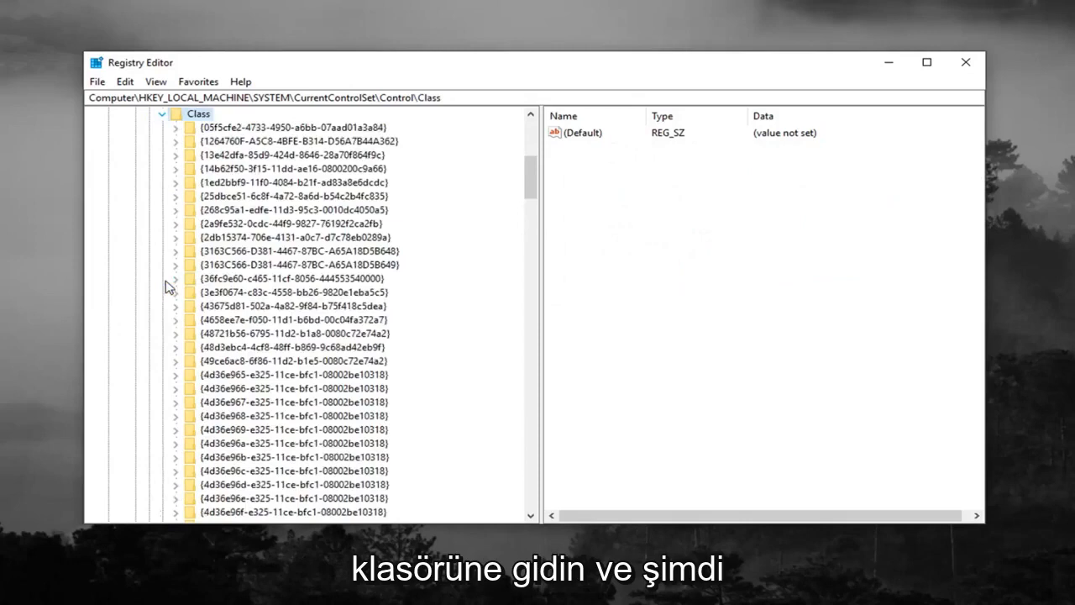
mouse_move(373, 216)
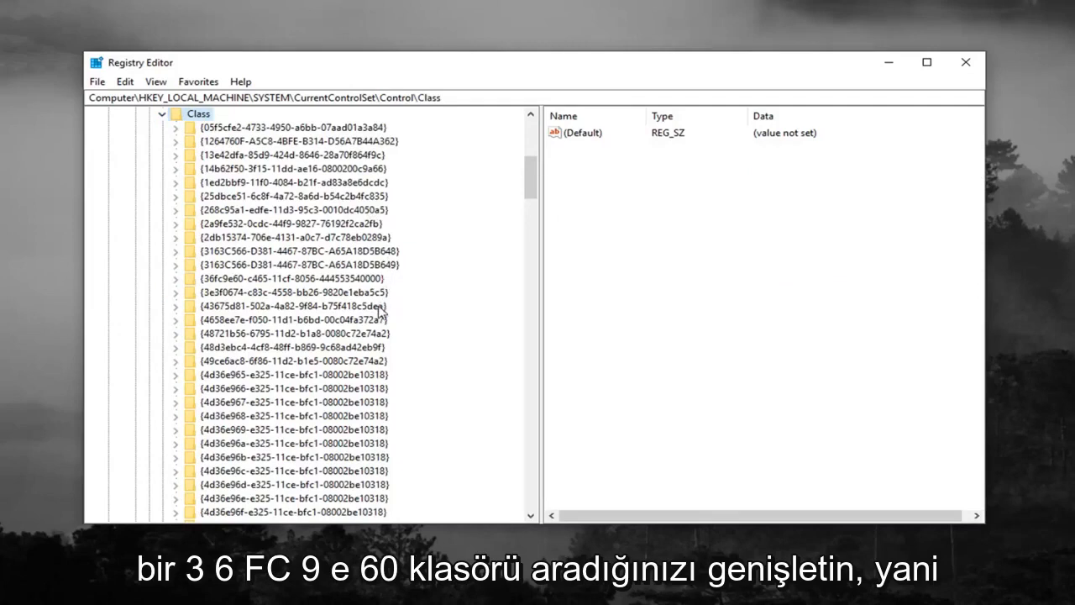
left_click(290, 278)
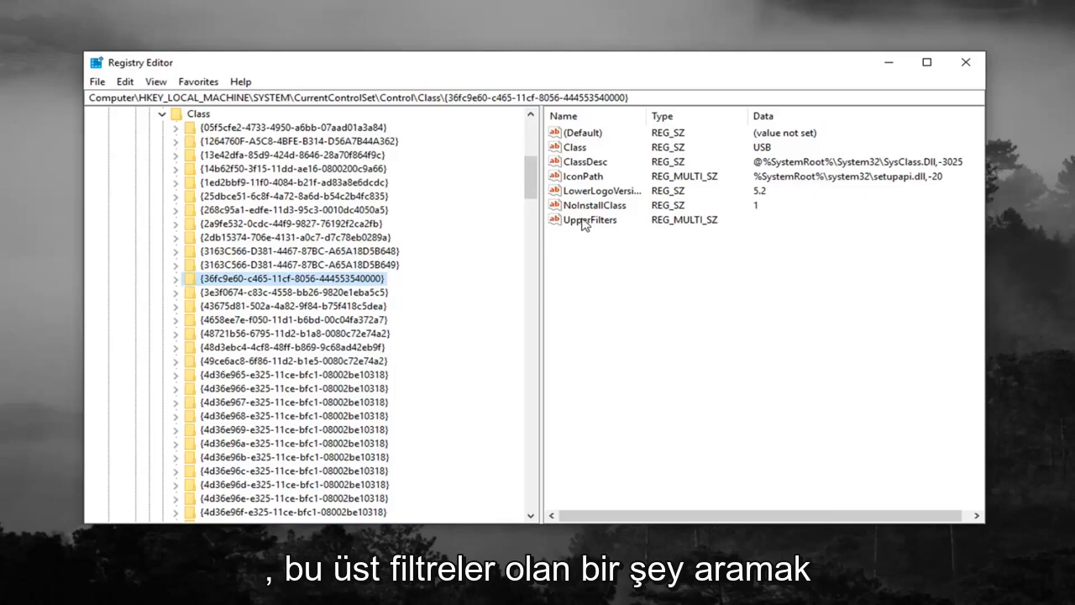
right_click(590, 219)
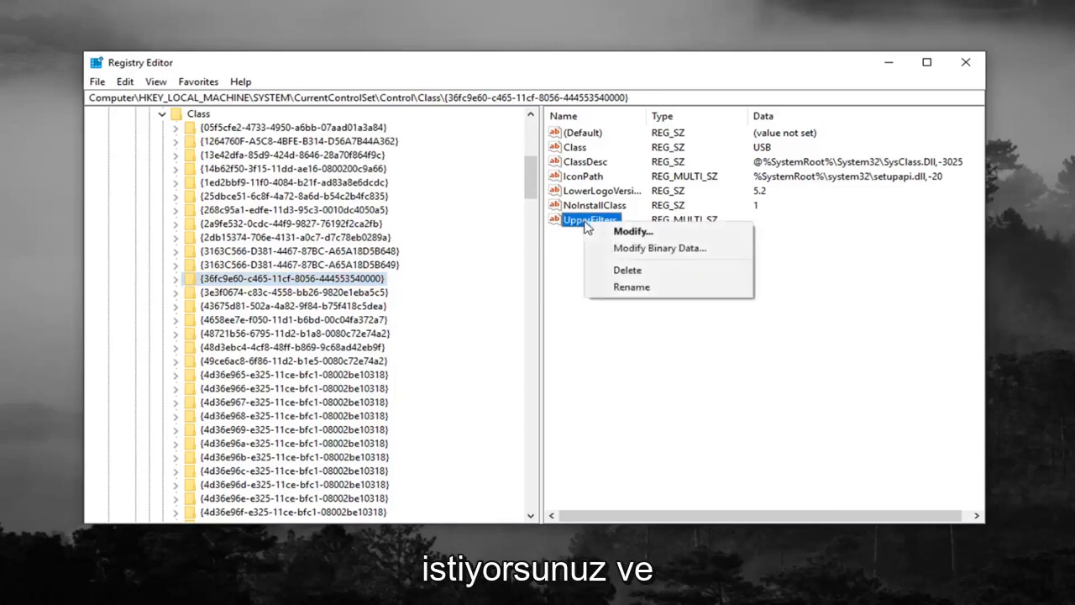
- Delete and confirm removing UpperFilters, then close Registry Editor
left_click(627, 270)
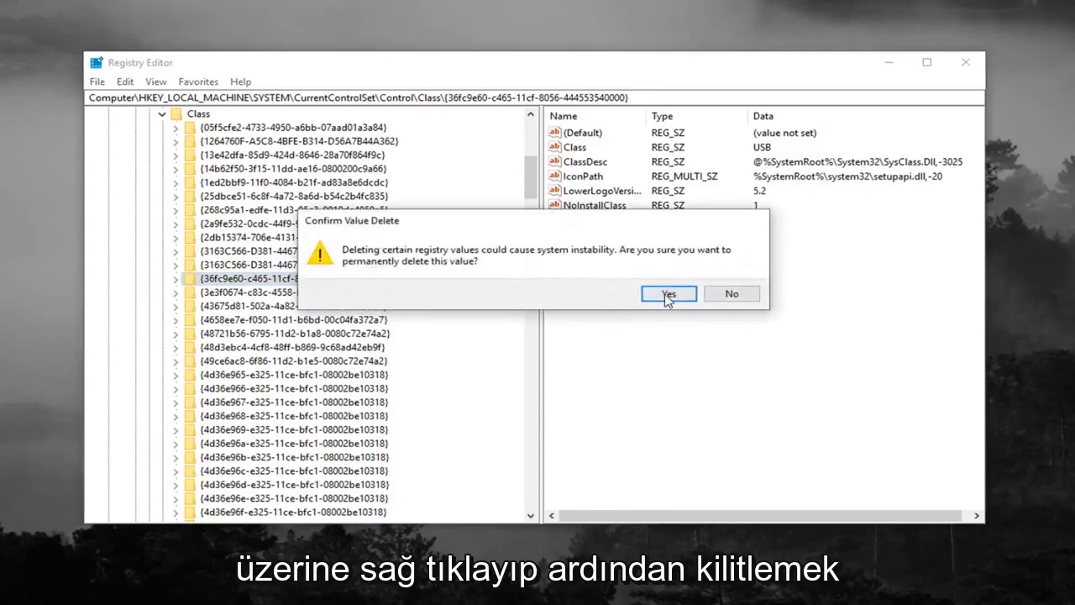
left_click(668, 293)
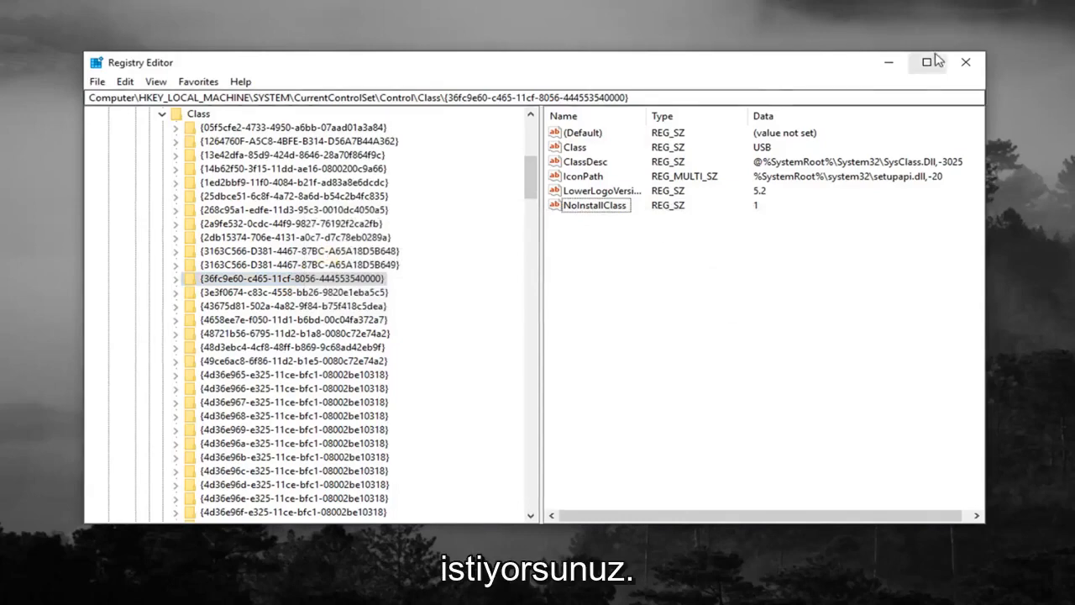
left_click(965, 61)
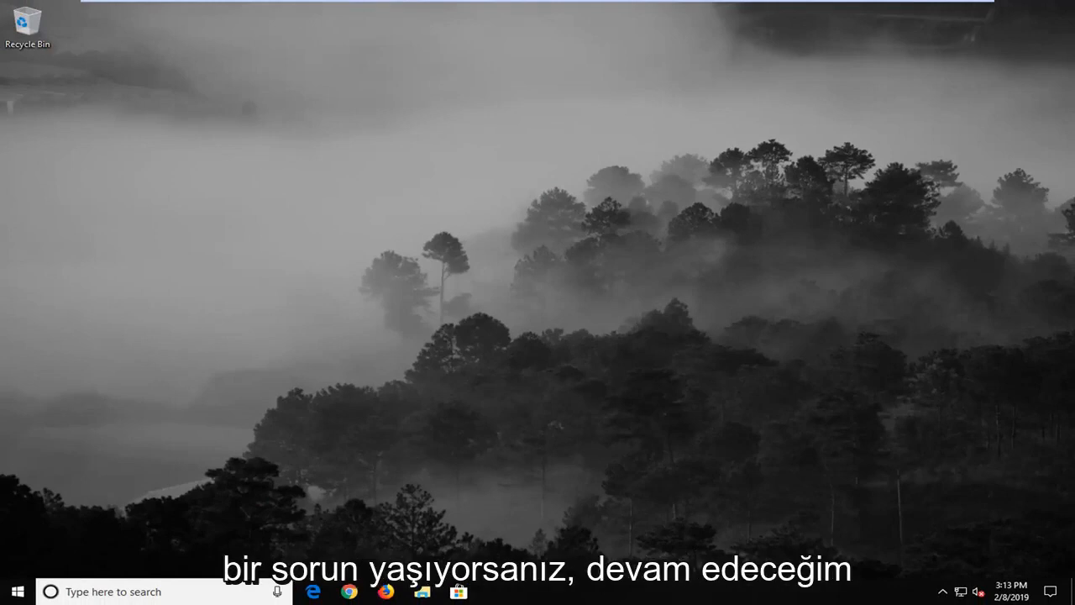
- Search the Start menu for 'device manager' and open it
left_click(13, 591)
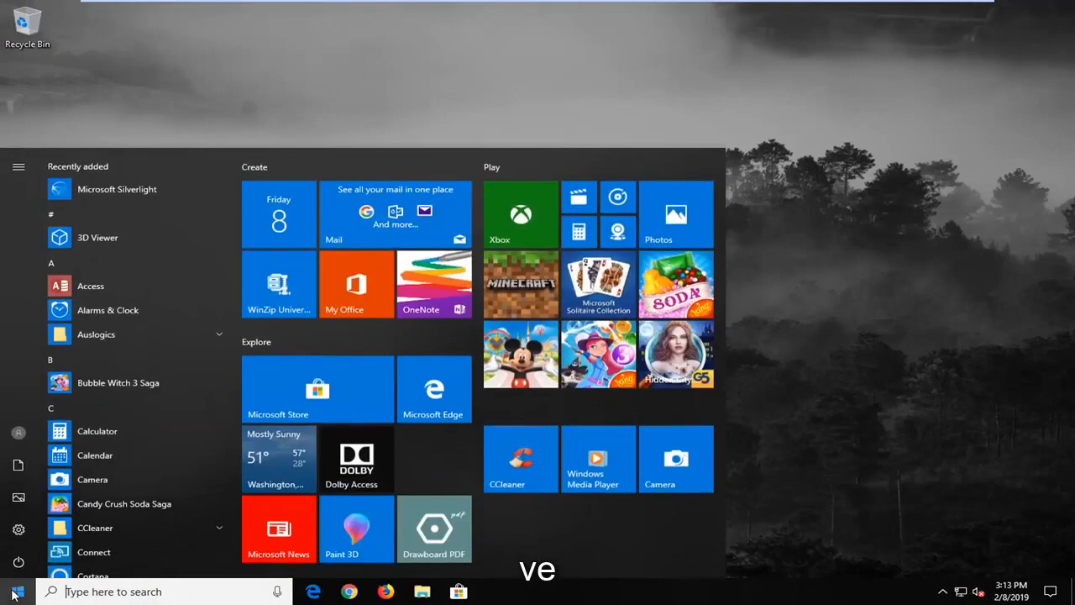
type("device m")
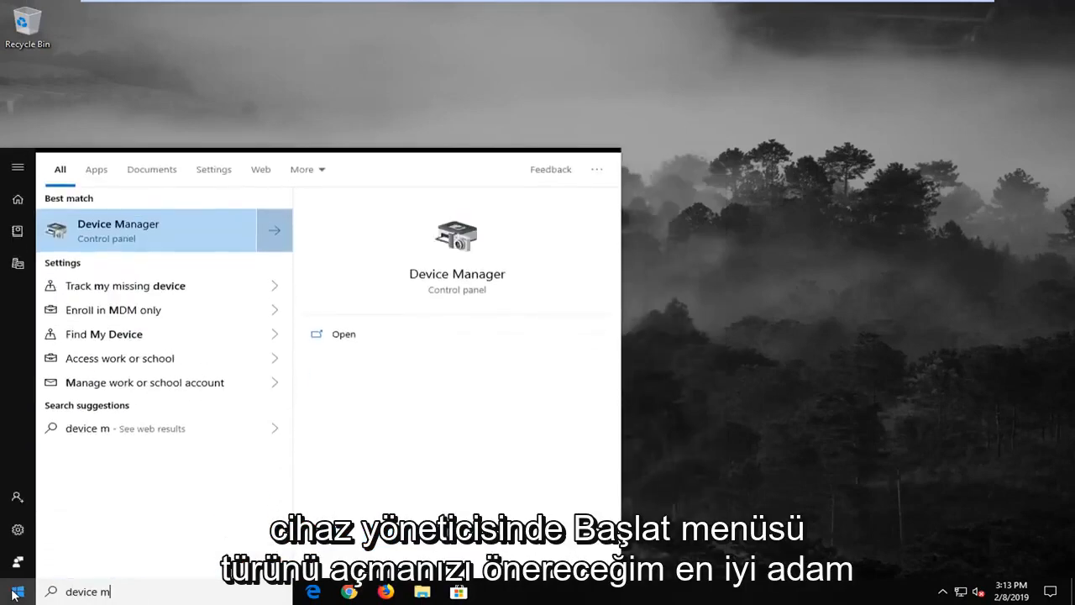
type("anager")
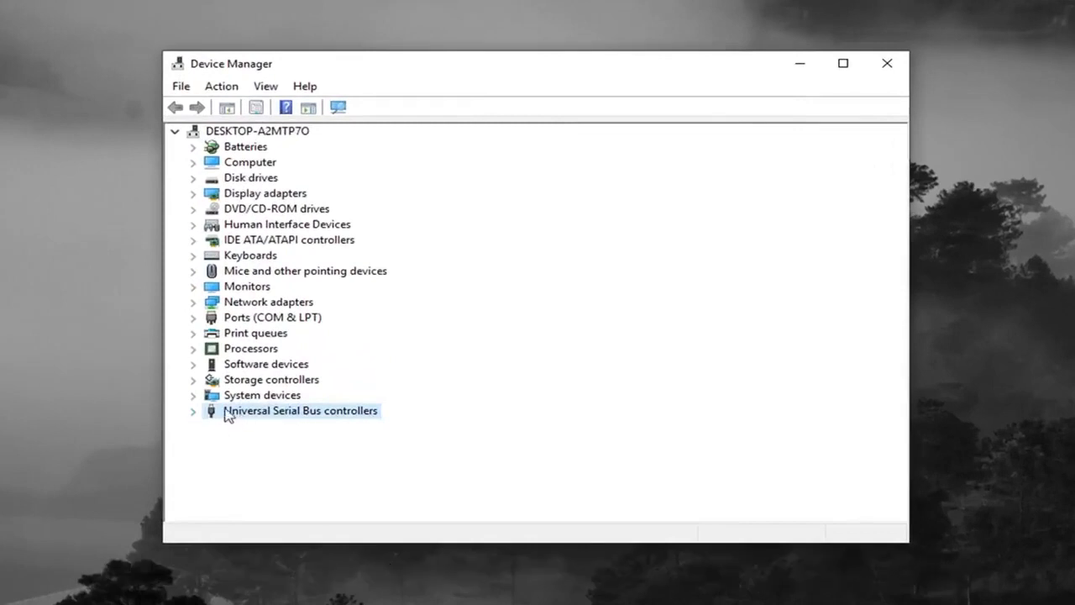
mouse_move(318, 420)
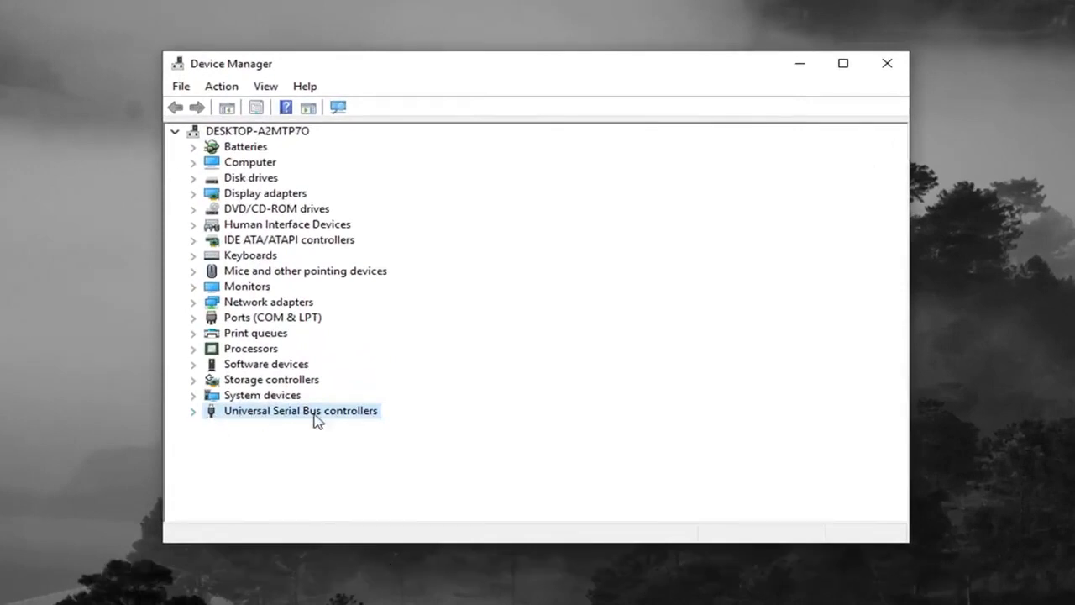
- Expand Universal Serial Bus controllers and uninstall the Standard Enhanced PCI to USB Host Controller
double_click(300, 410)
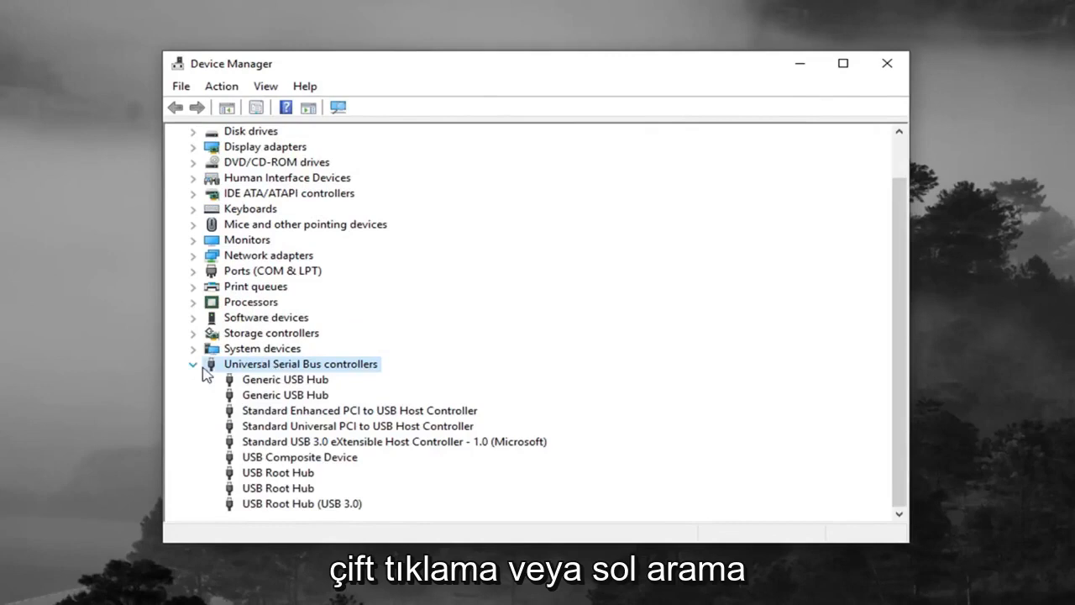
mouse_move(396, 411)
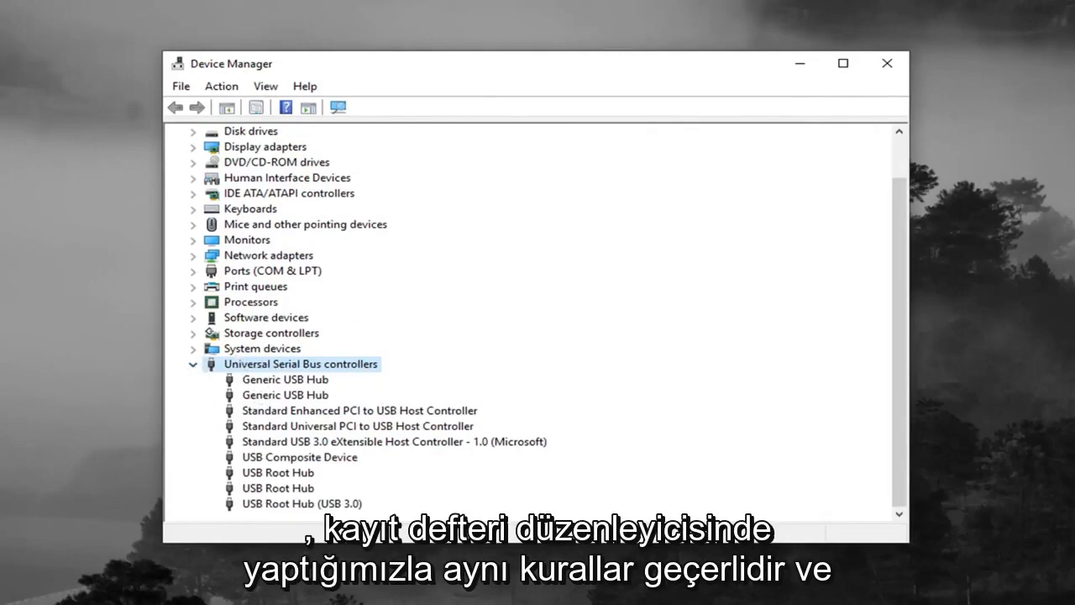
left_click(360, 410)
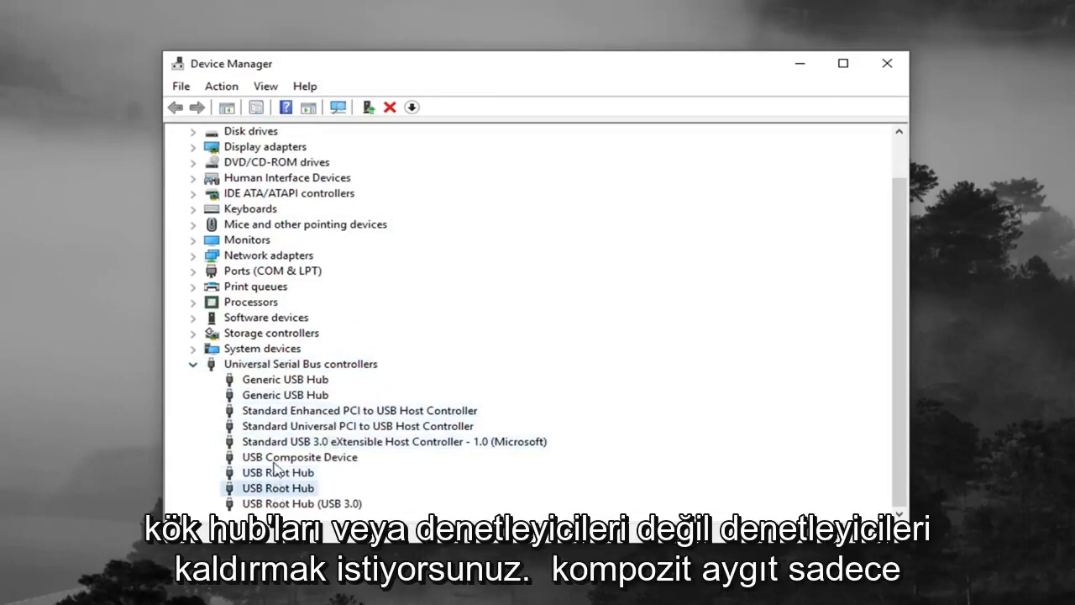
left_click(285, 395)
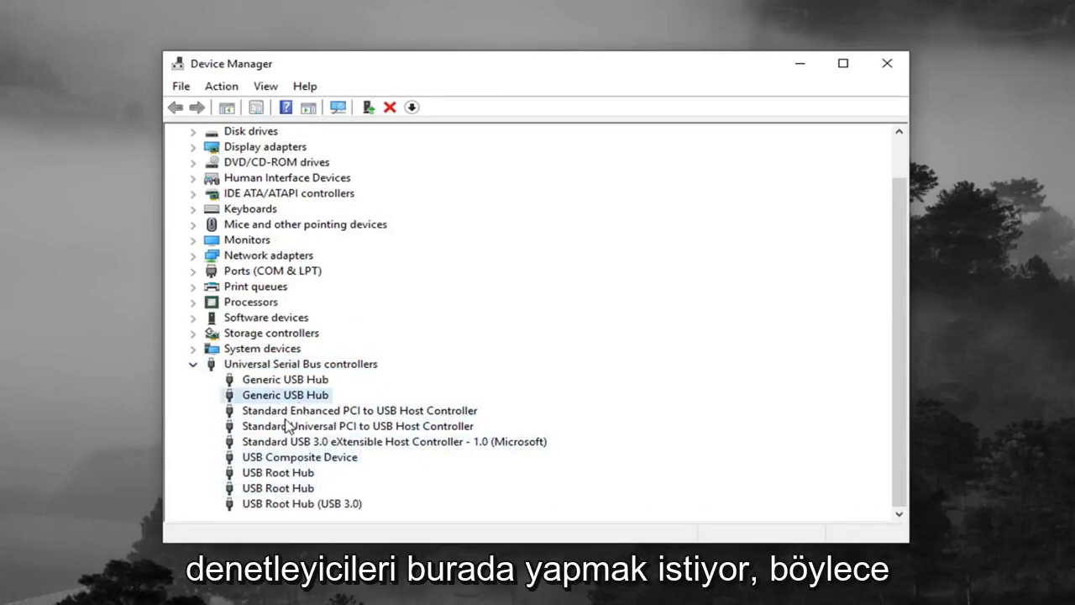
left_click(360, 410)
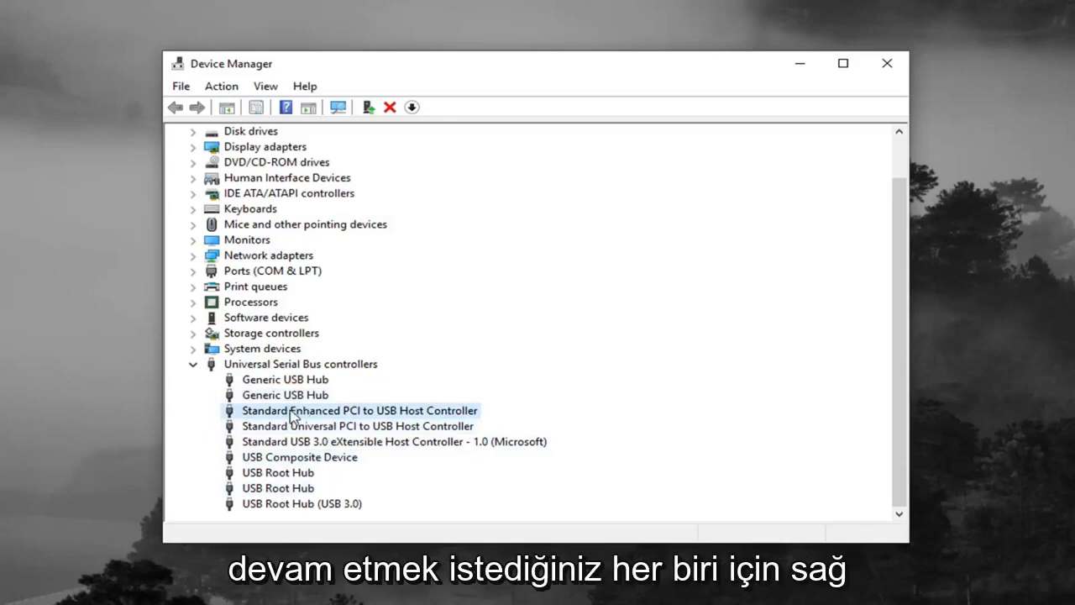
right_click(359, 410)
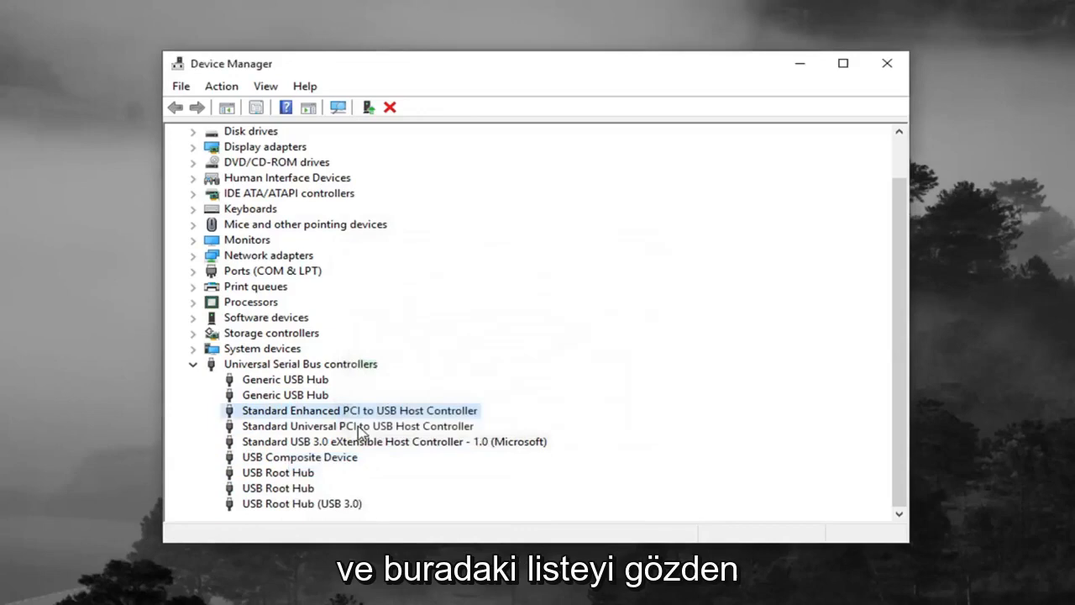
scroll("up", 3)
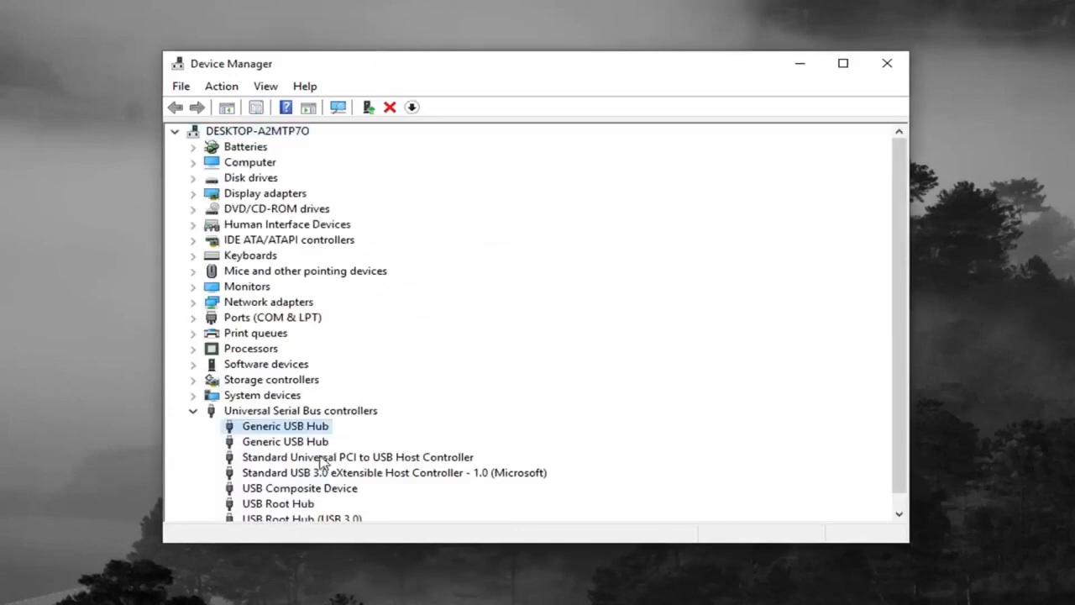
right_click(357, 456)
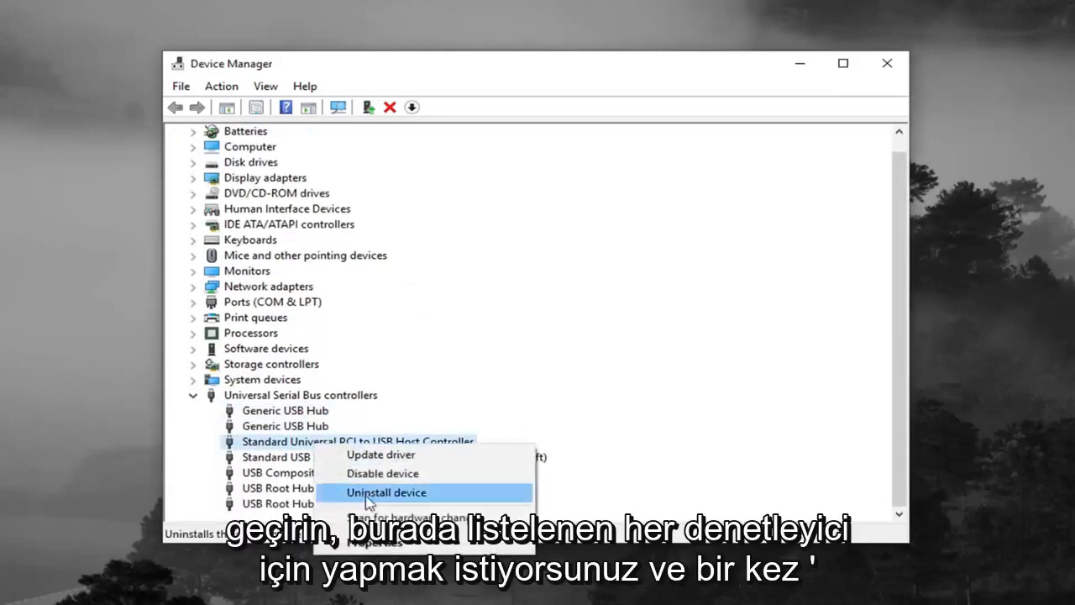
- Uninstall the Standard Universal PCI and USB 3.0 host controllers and await reinstallation
left_click(386, 492)
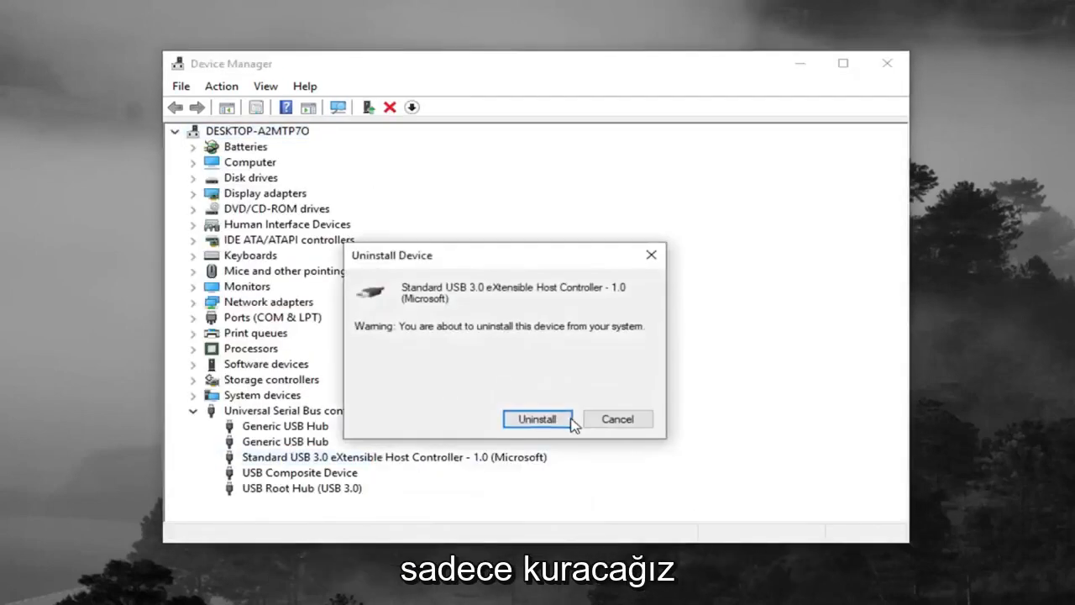
left_click(536, 418)
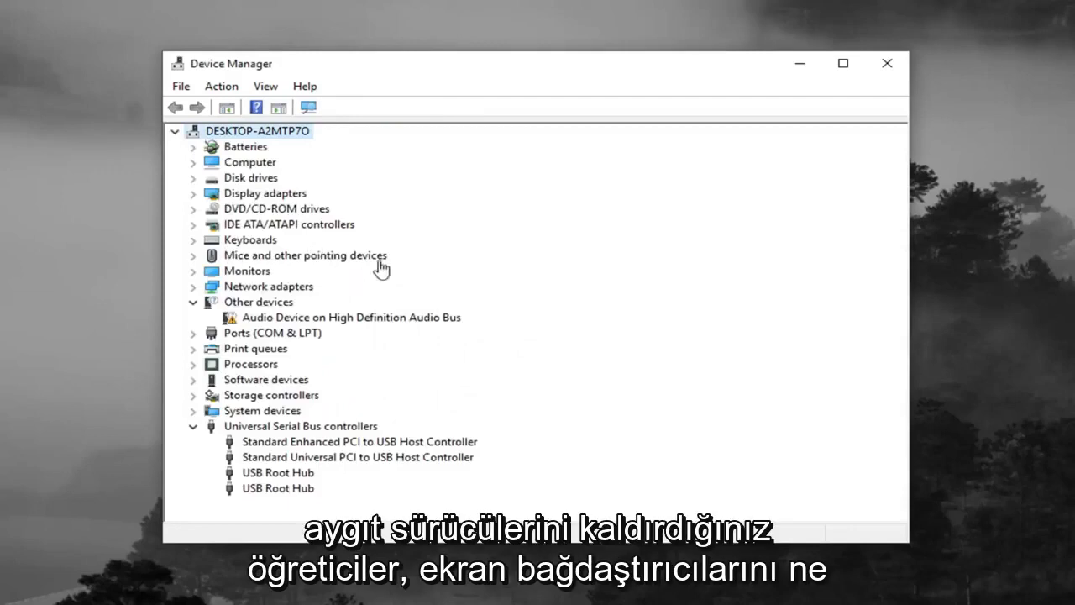
left_click(193, 302)
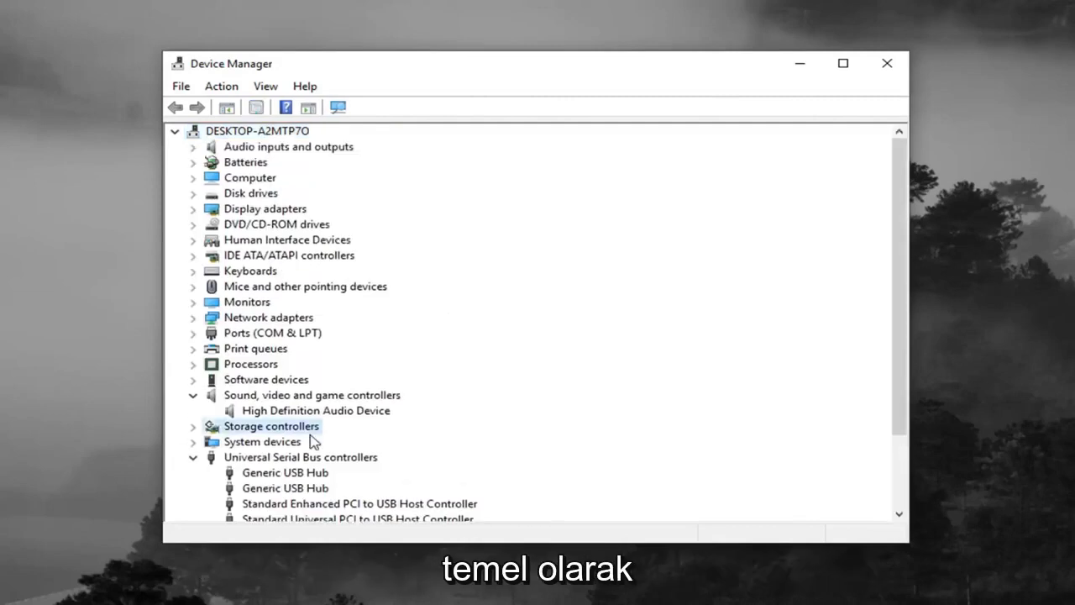
- Scroll through the reinstalled USB controllers, select the USB 3.0 host controller, and close Device Manager
scroll("down", 3)
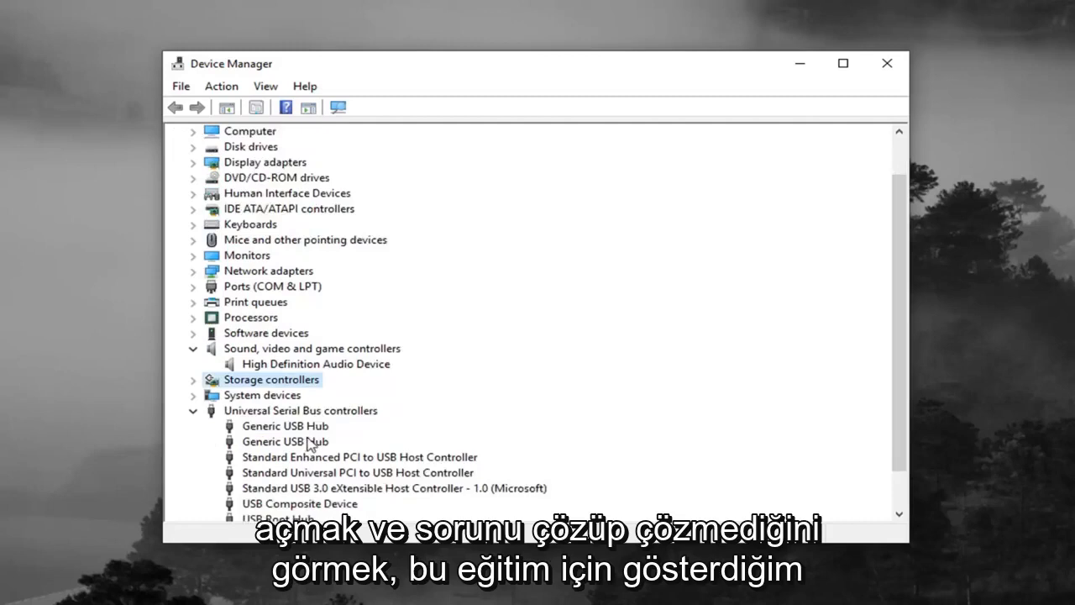
scroll("down", 3)
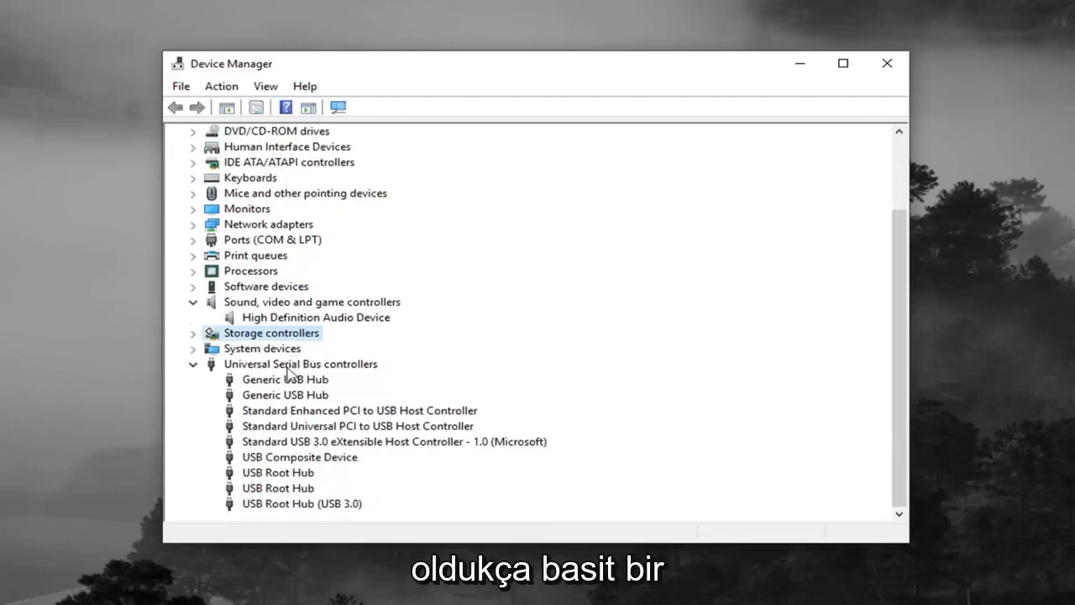
left_click(271, 333)
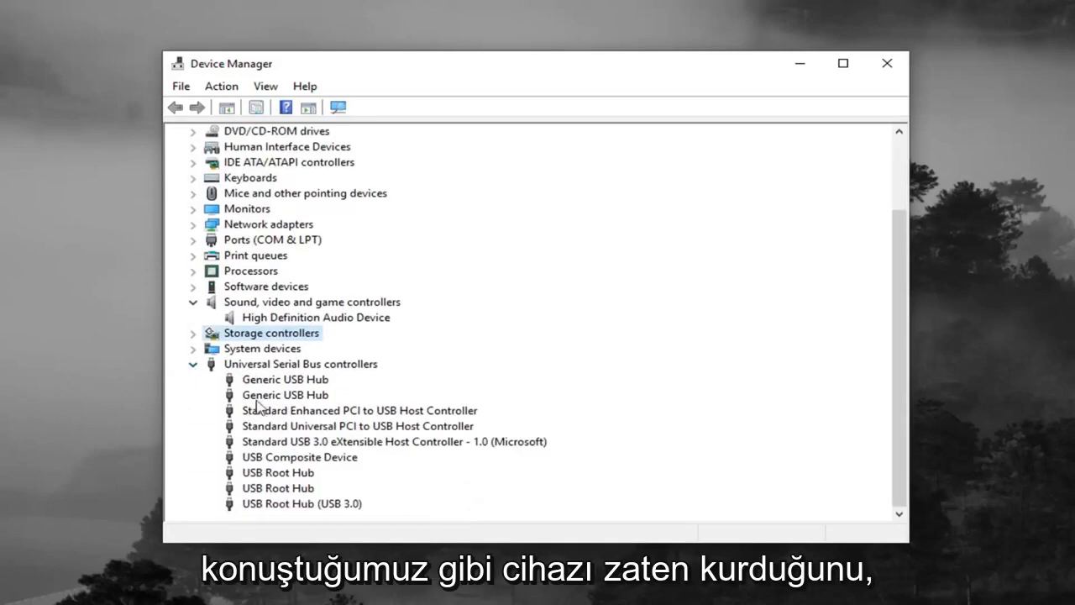
scroll("up", 3)
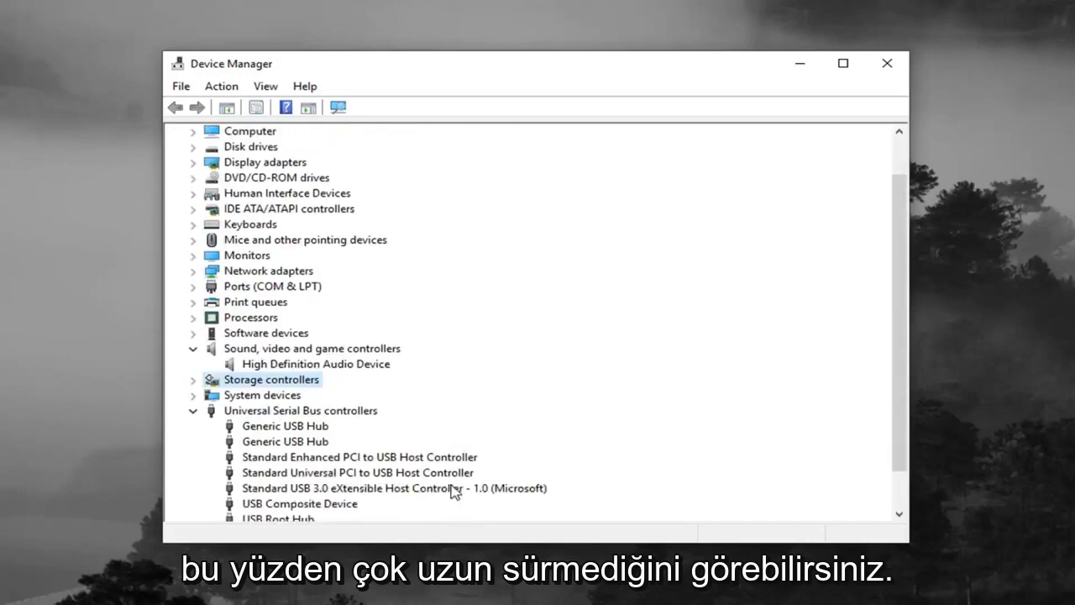
mouse_move(384, 487)
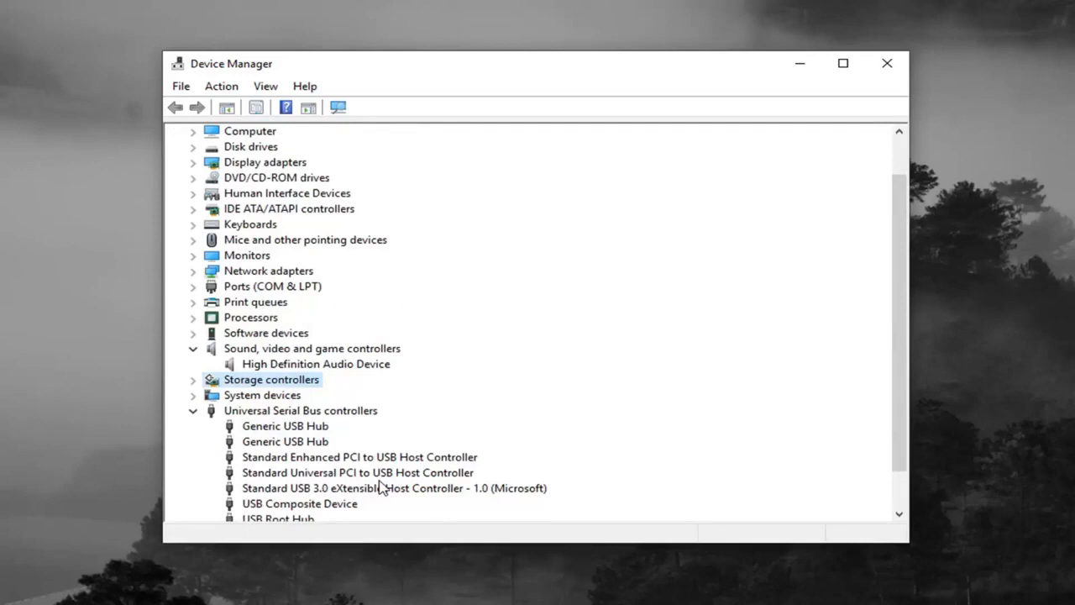
mouse_move(379, 472)
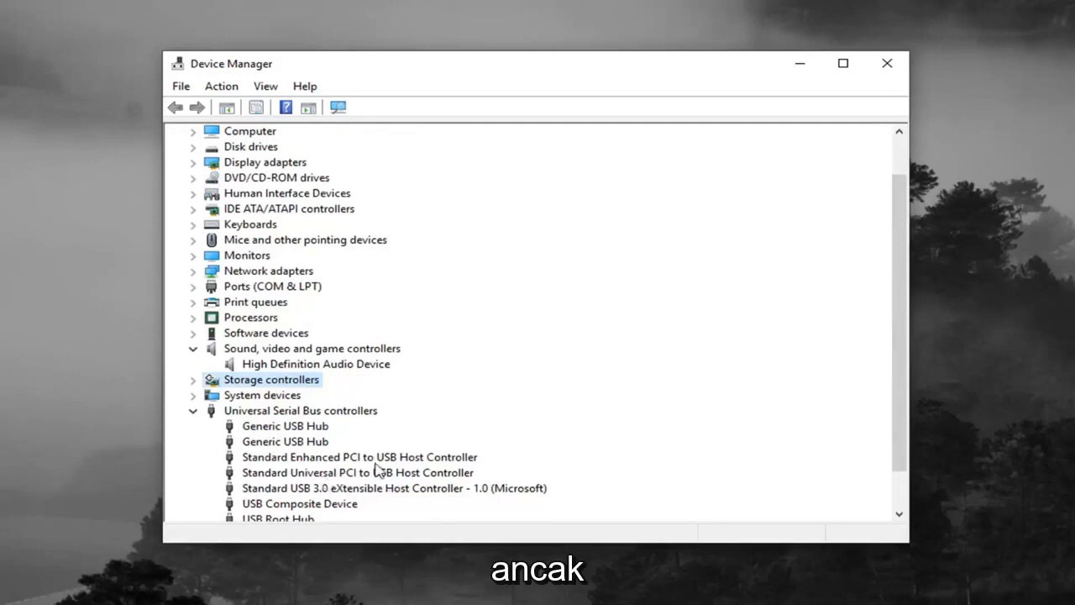
left_click(393, 488)
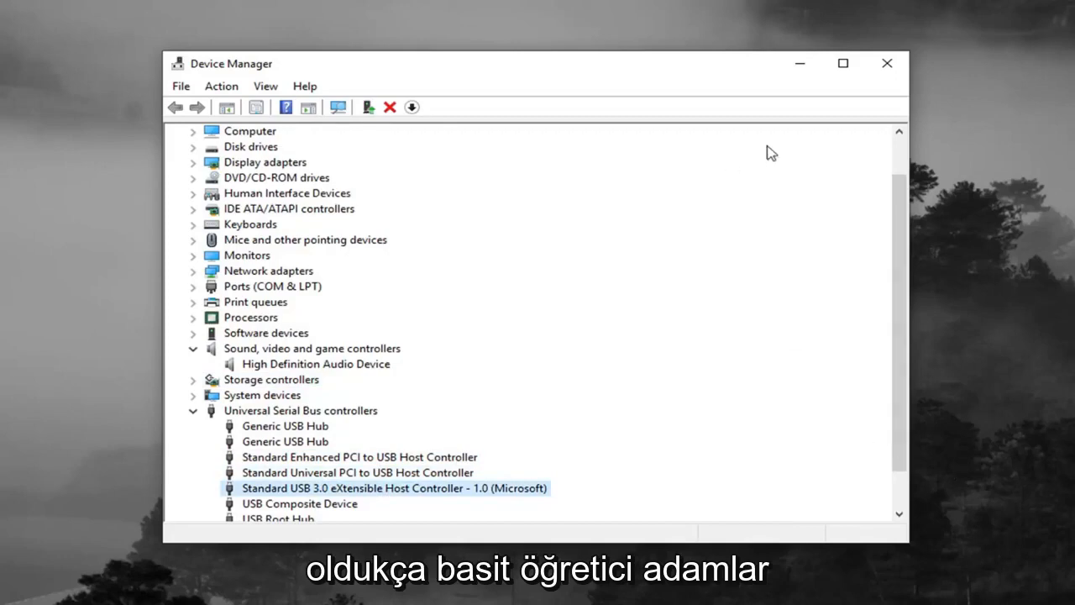
left_click(887, 63)
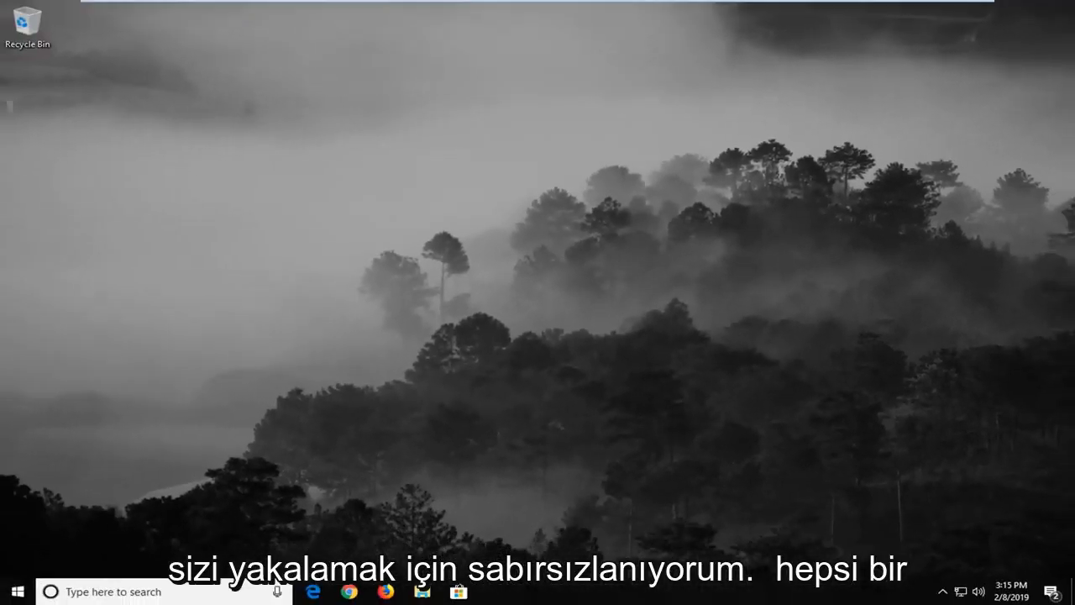